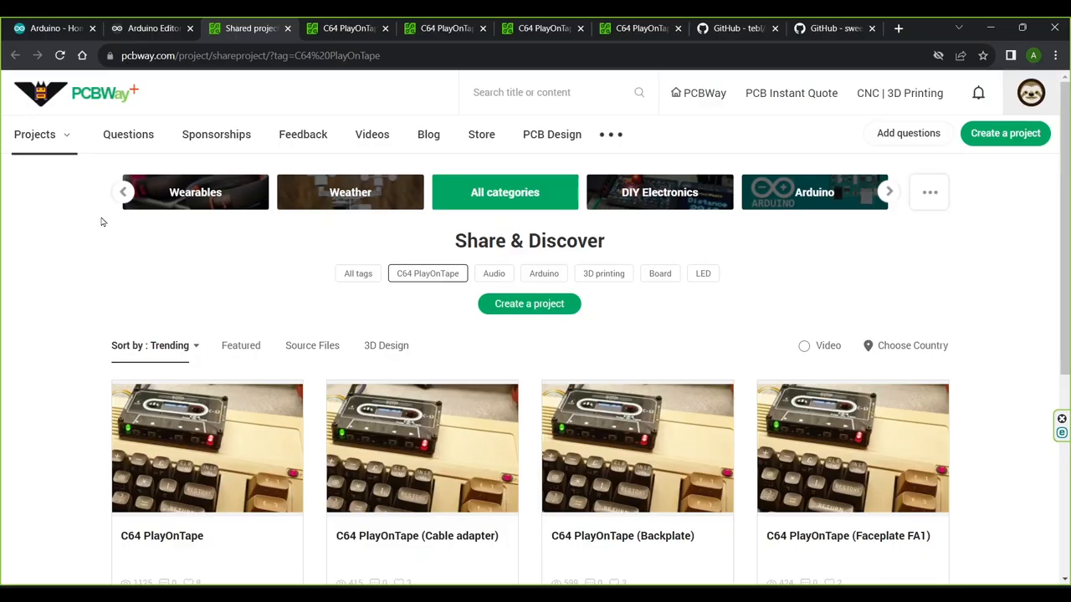
mouse_move(55, 246)
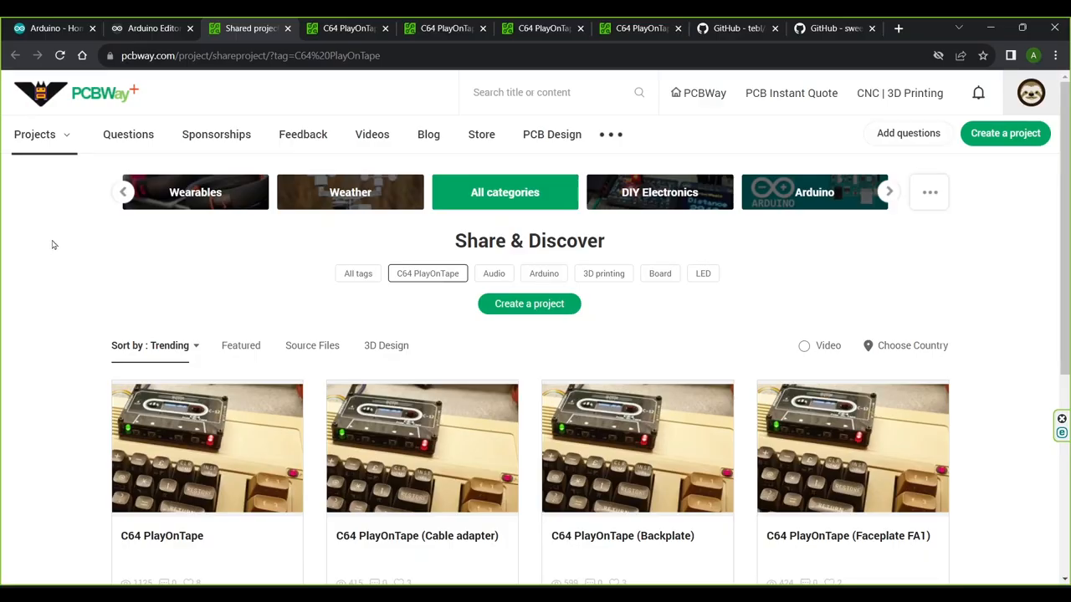
mouse_move(100, 238)
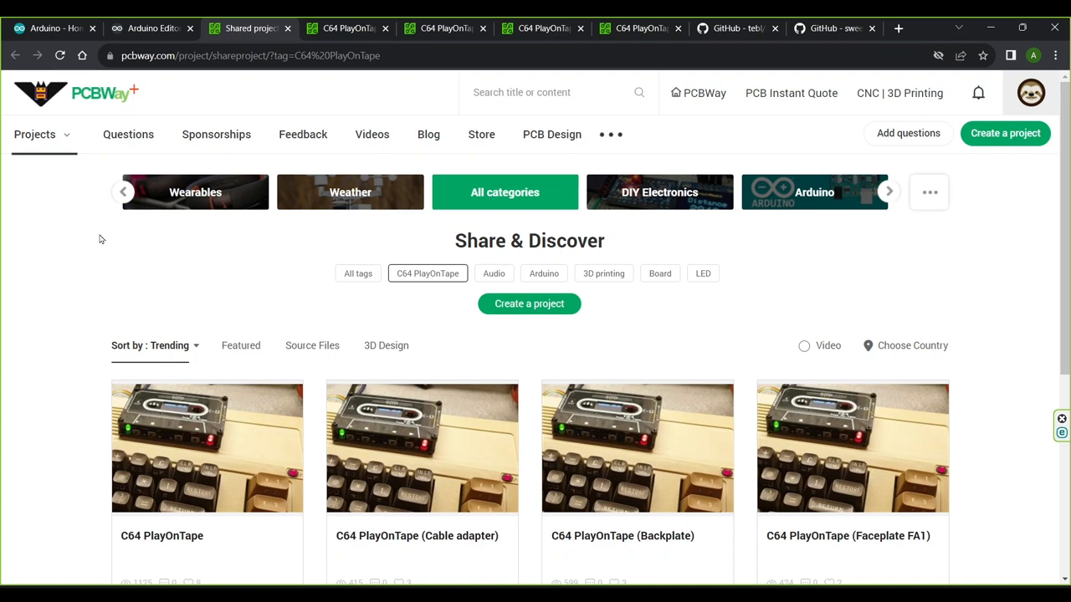
- Open the main C64 PlayOnTape project page showing the circuit board photos
scroll("down", 3)
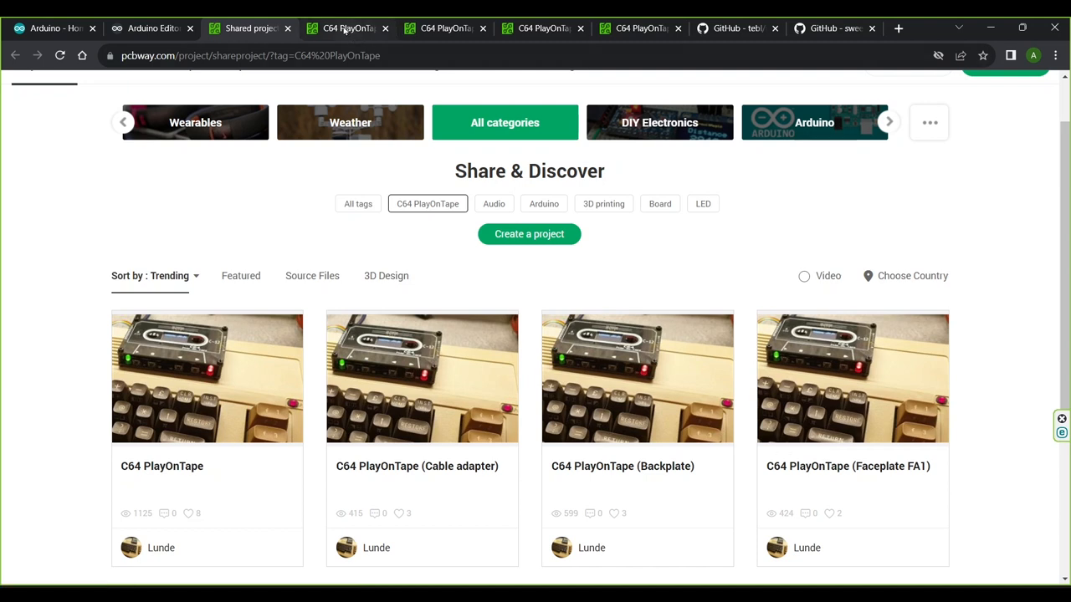
left_click(206, 376)
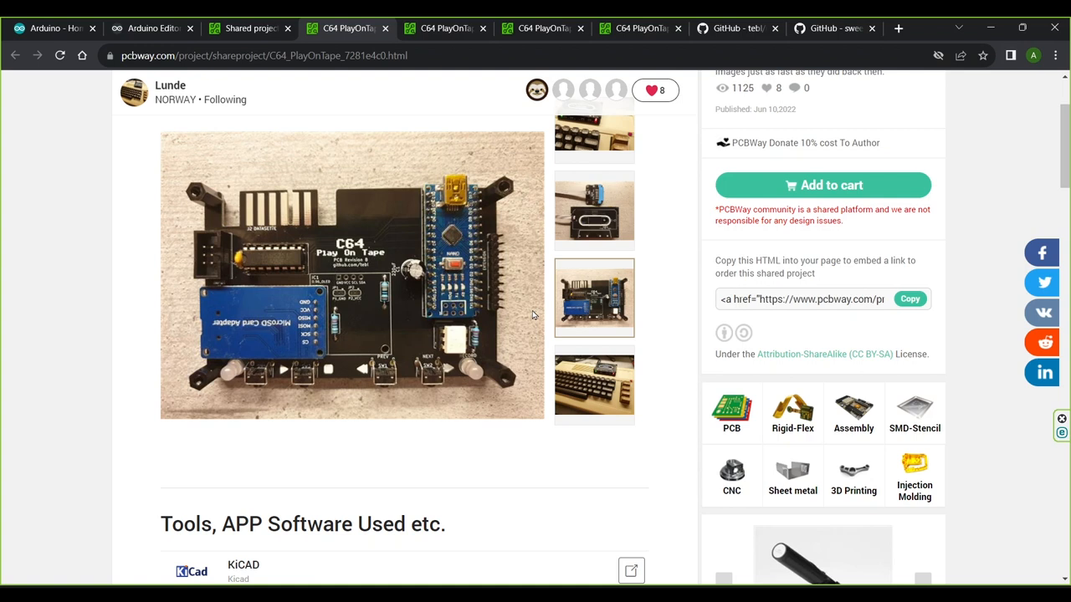
- Review the Cable adapter and Backplate C64 PlayOnTape project pages
left_click(446, 27)
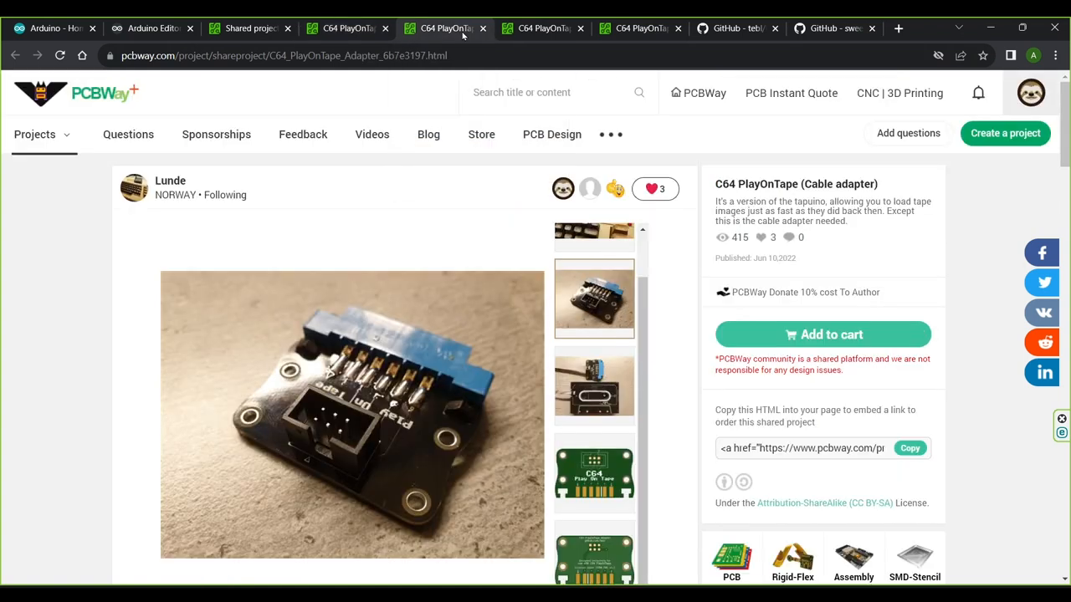
mouse_move(458, 47)
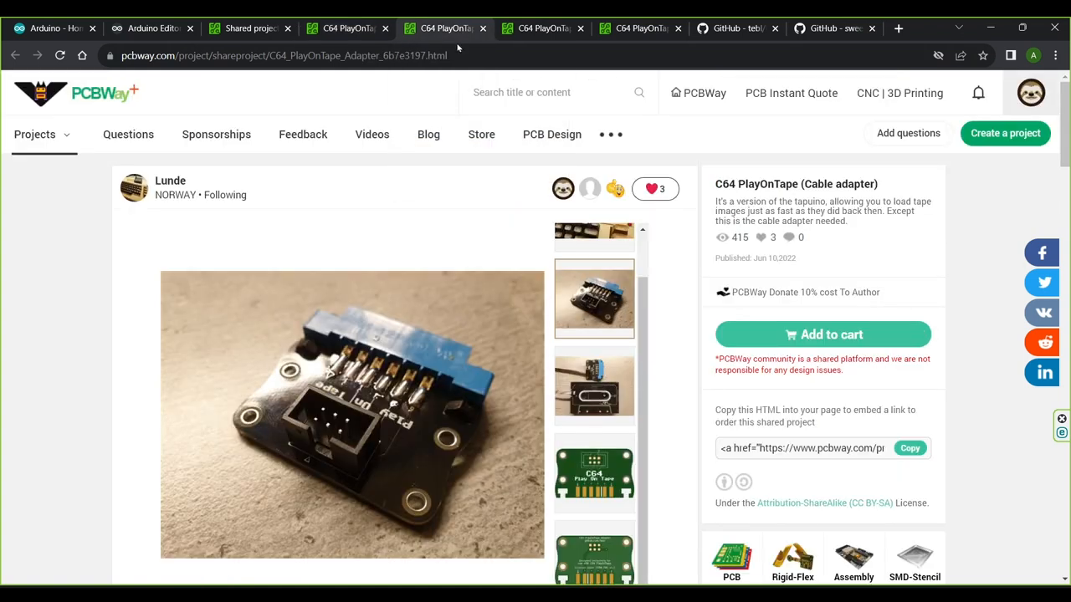
mouse_move(364, 257)
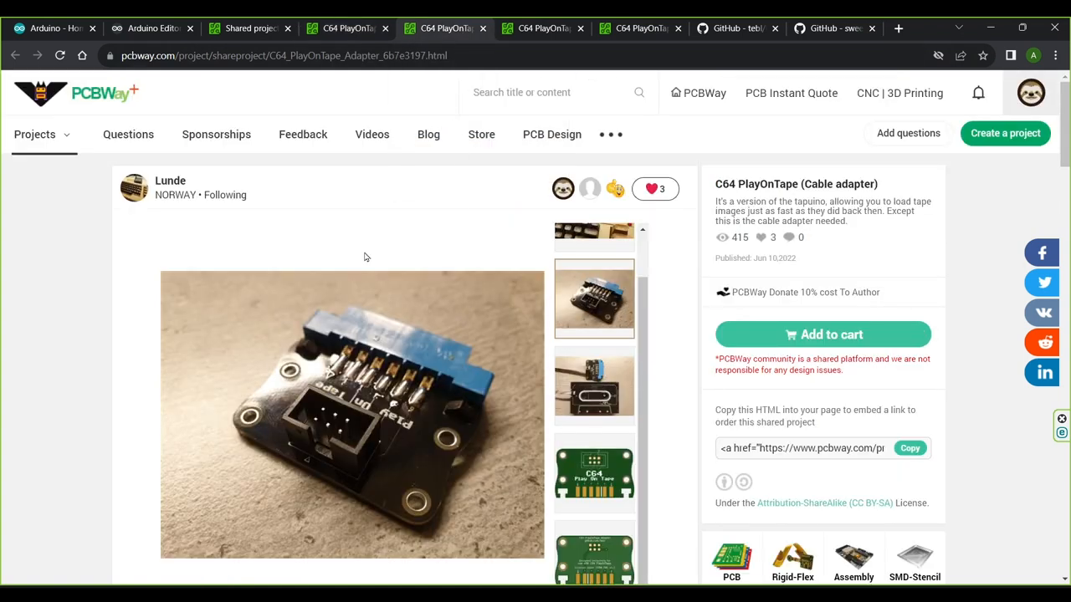
left_click(542, 27)
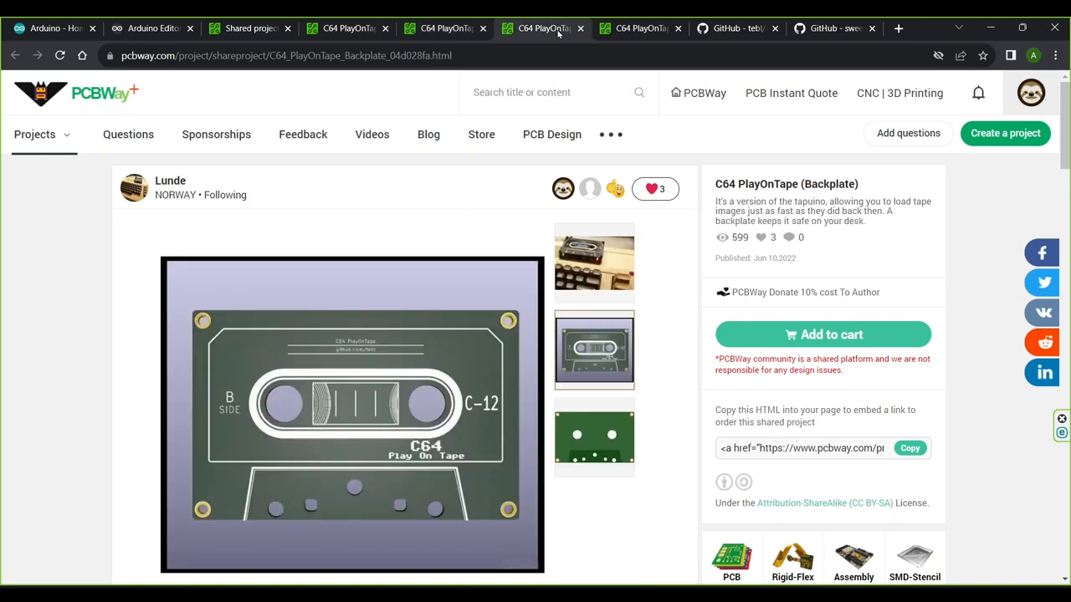
mouse_move(236, 517)
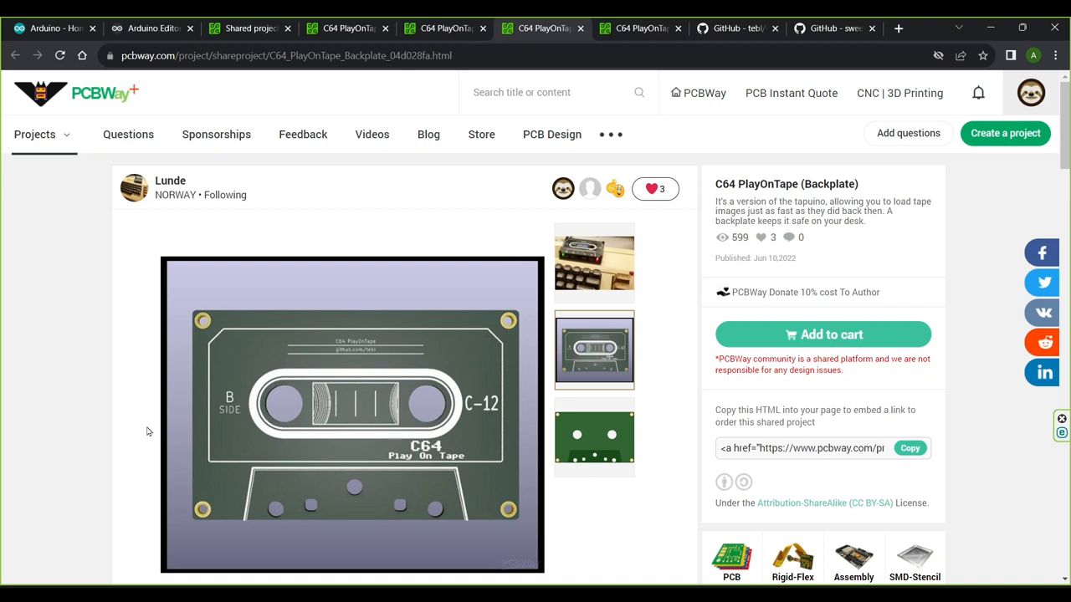
mouse_move(167, 416)
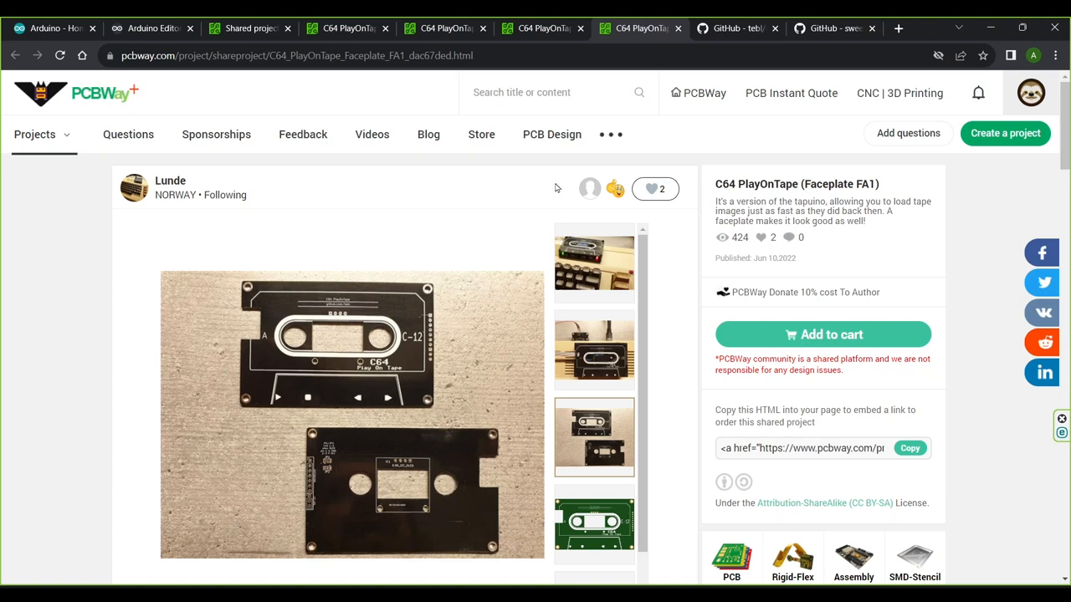
mouse_move(402, 191)
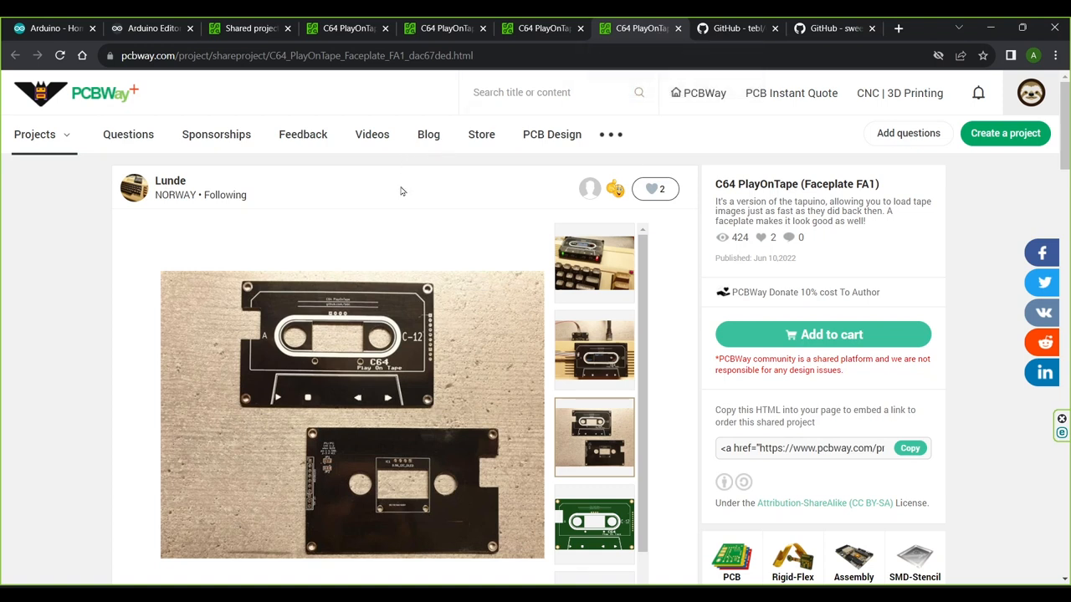
mouse_move(734, 28)
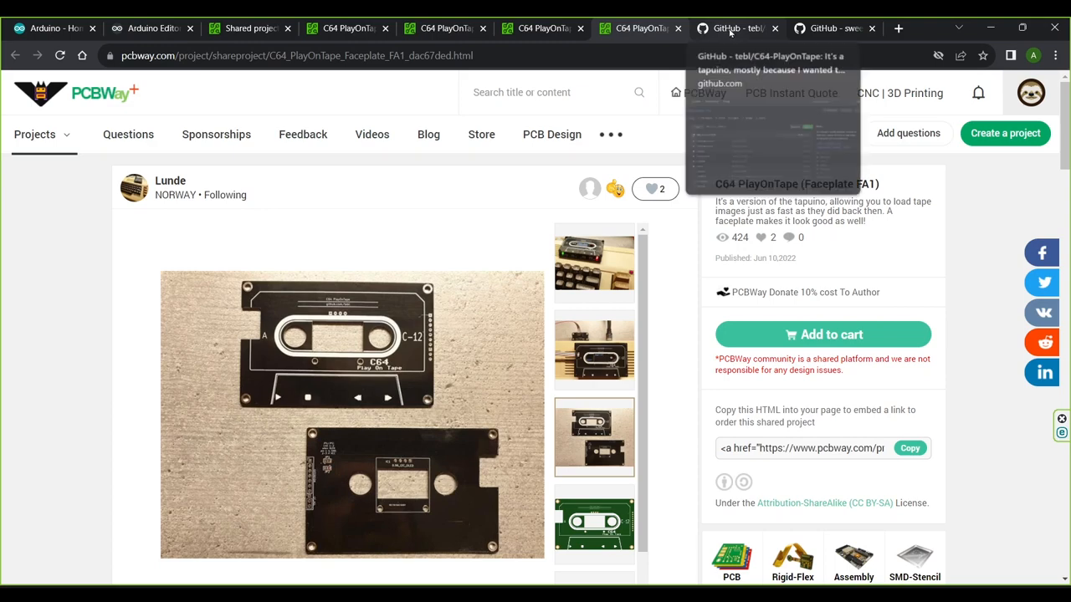
- Read the C64-PlayOnTape README, then download the tapuino repository as a ZIP
left_click(736, 27)
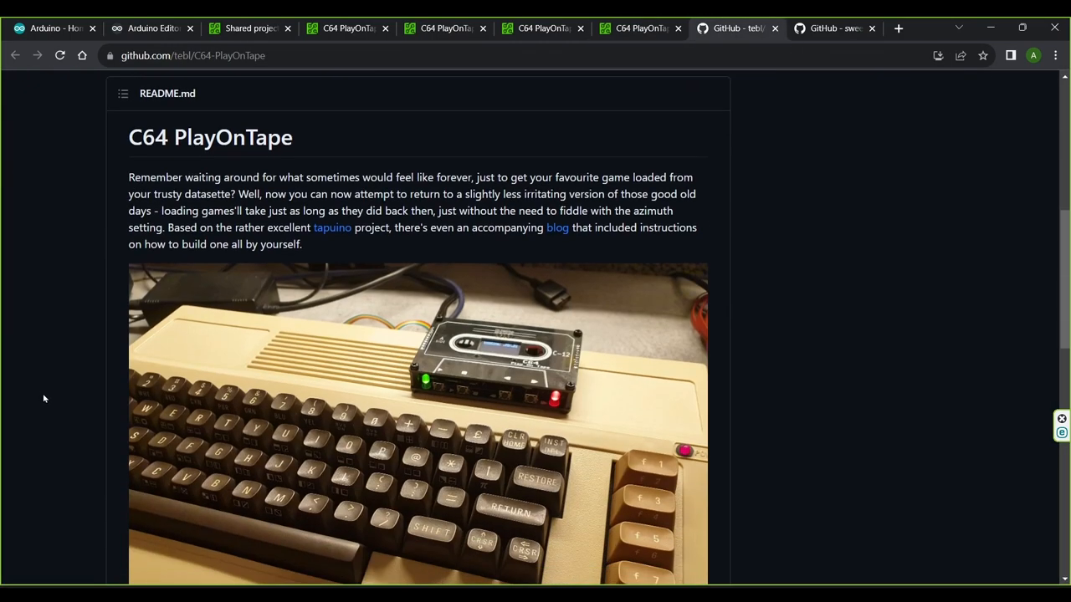
scroll("down", 3)
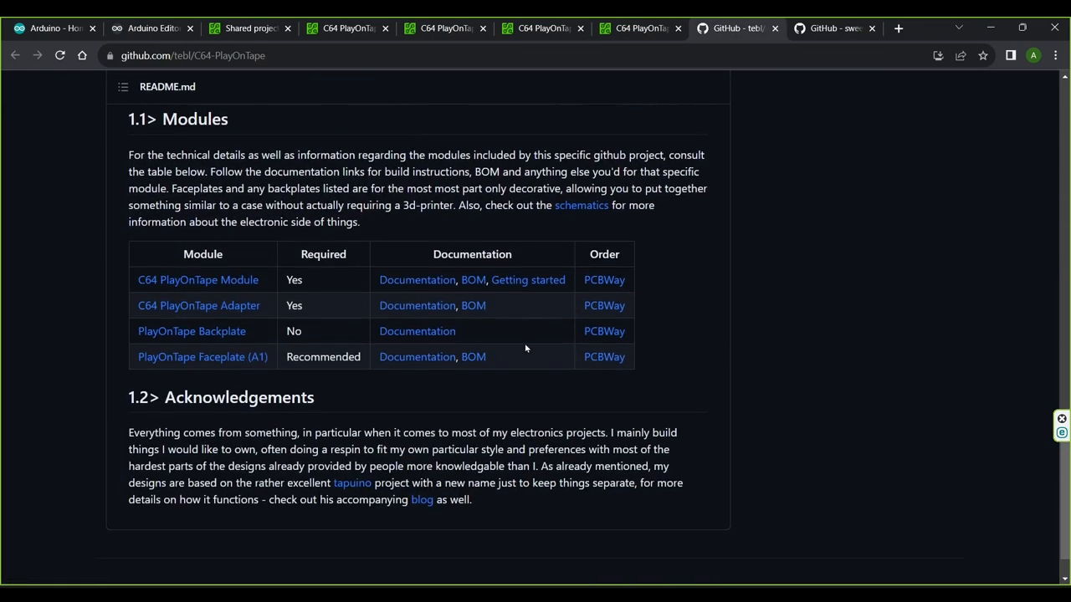
scroll("down", 3)
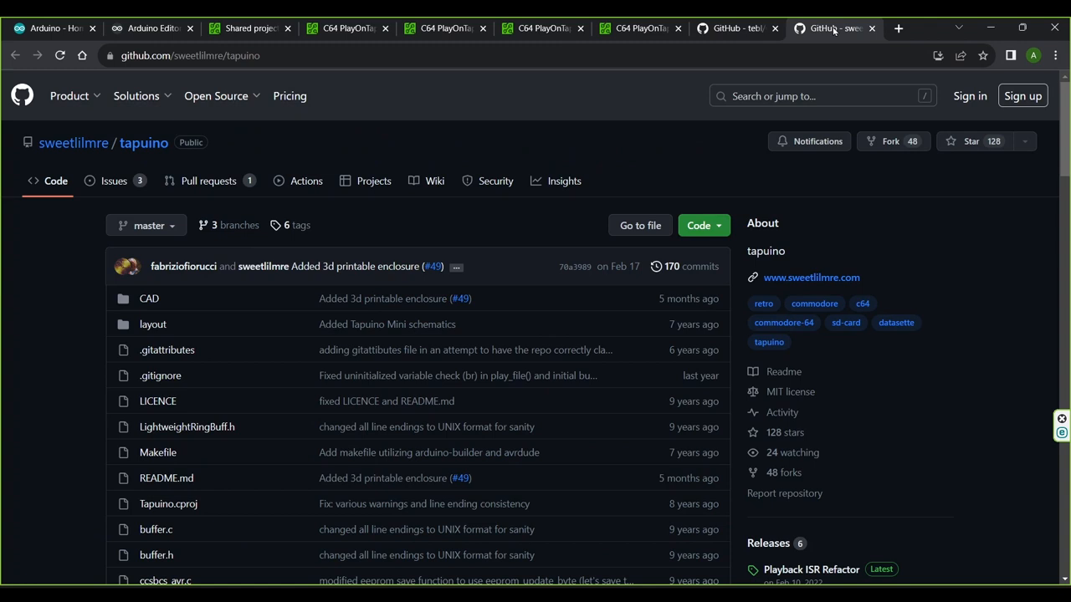
mouse_move(768, 105)
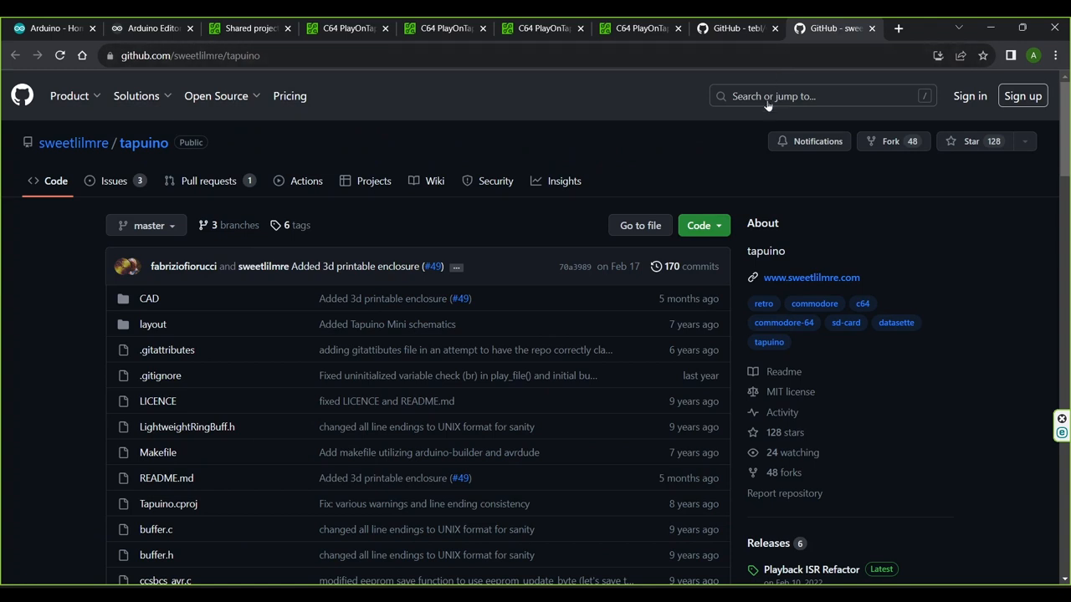
left_click(699, 225)
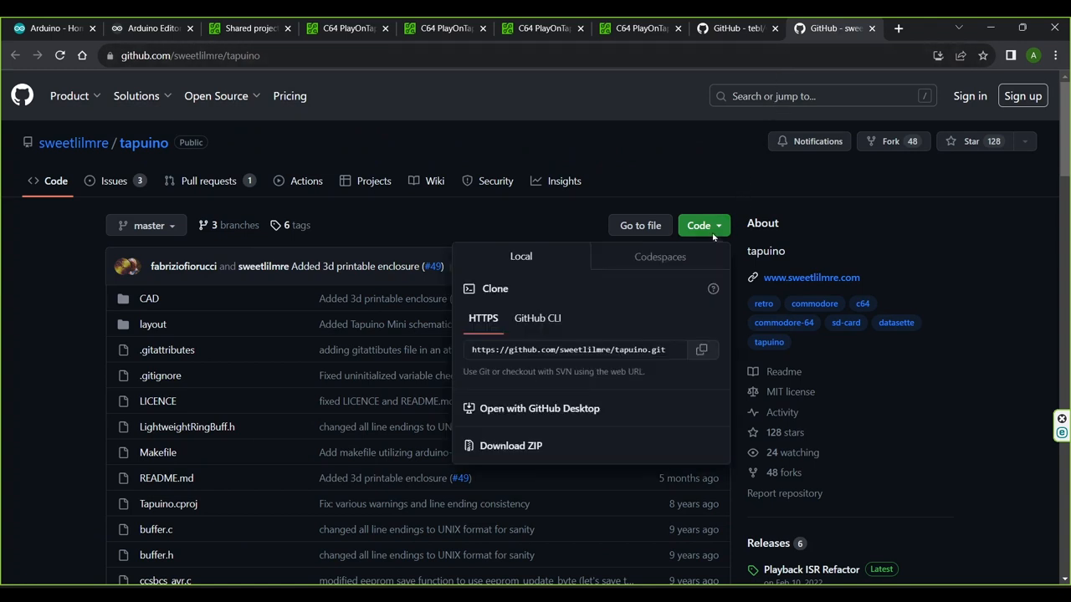
left_click(510, 445)
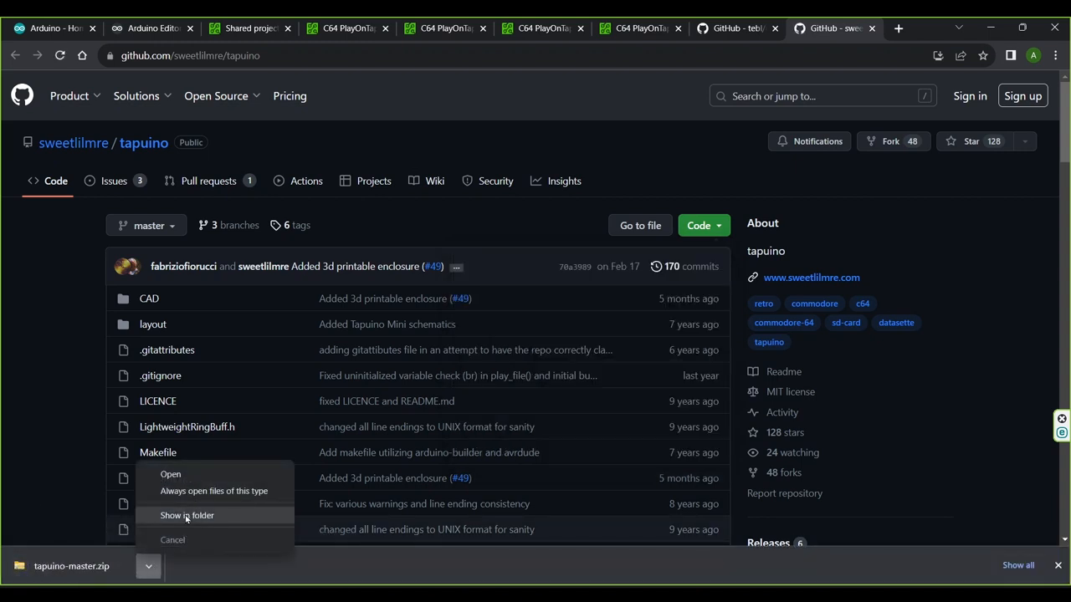
- Extract the downloaded tapuino-master.zip into a tapuino-master folder
left_click(186, 515)
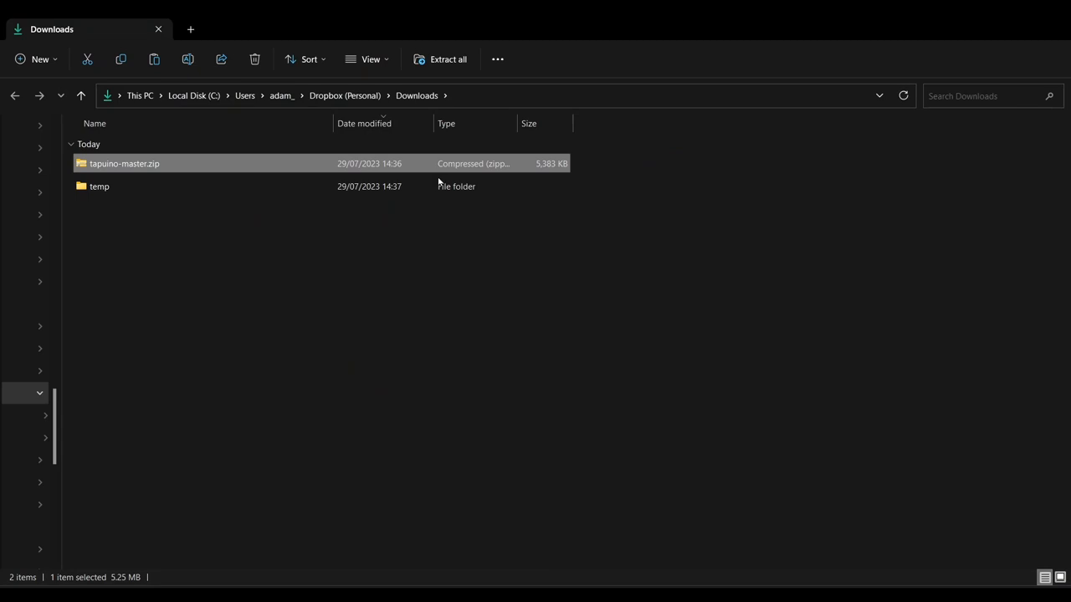
mouse_move(218, 295)
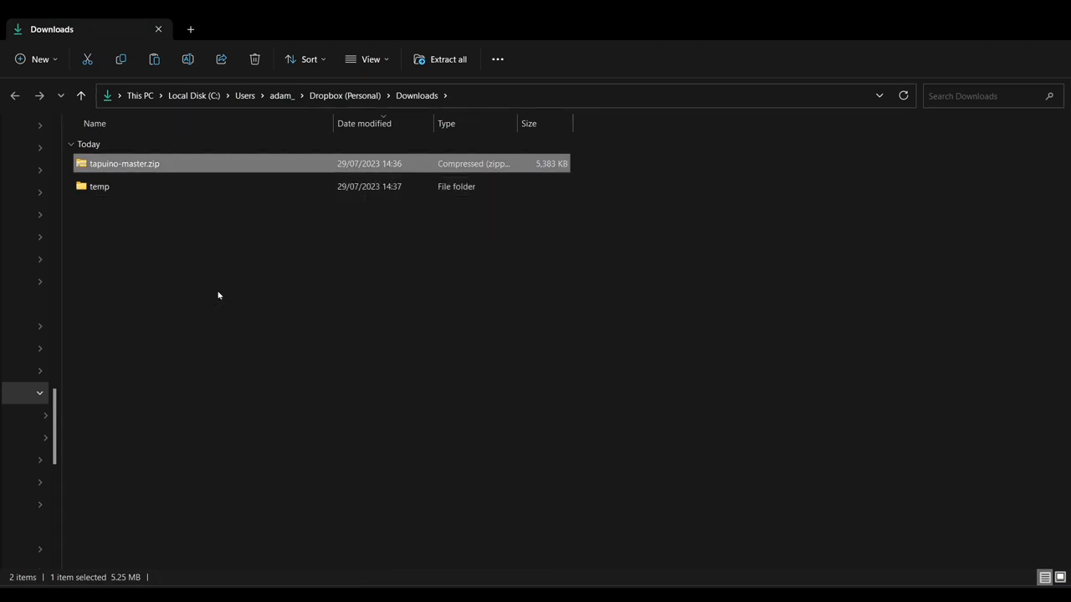
left_click(447, 58)
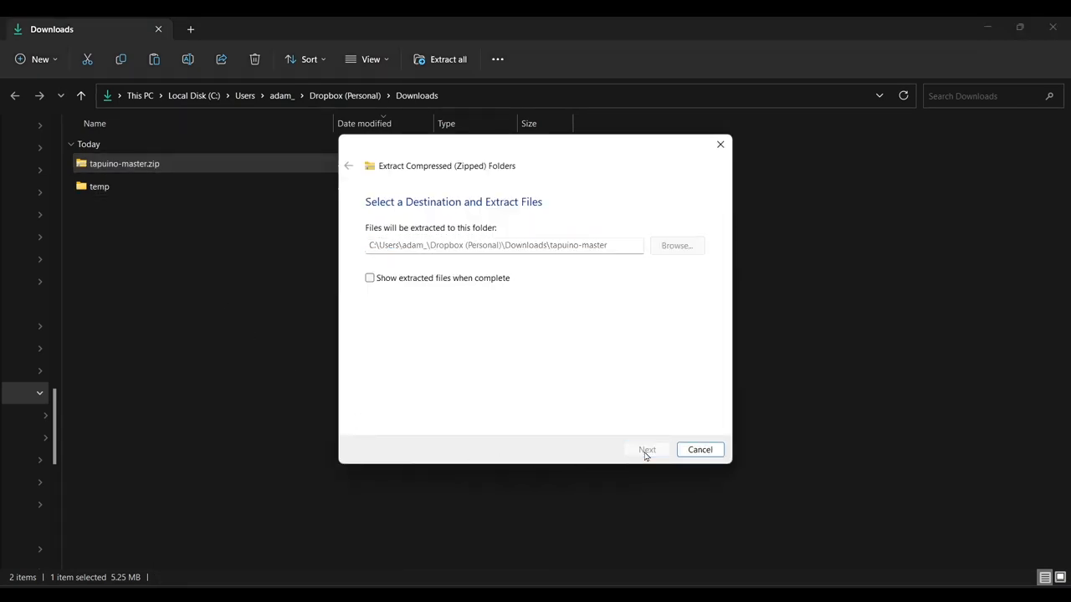
left_click(648, 449)
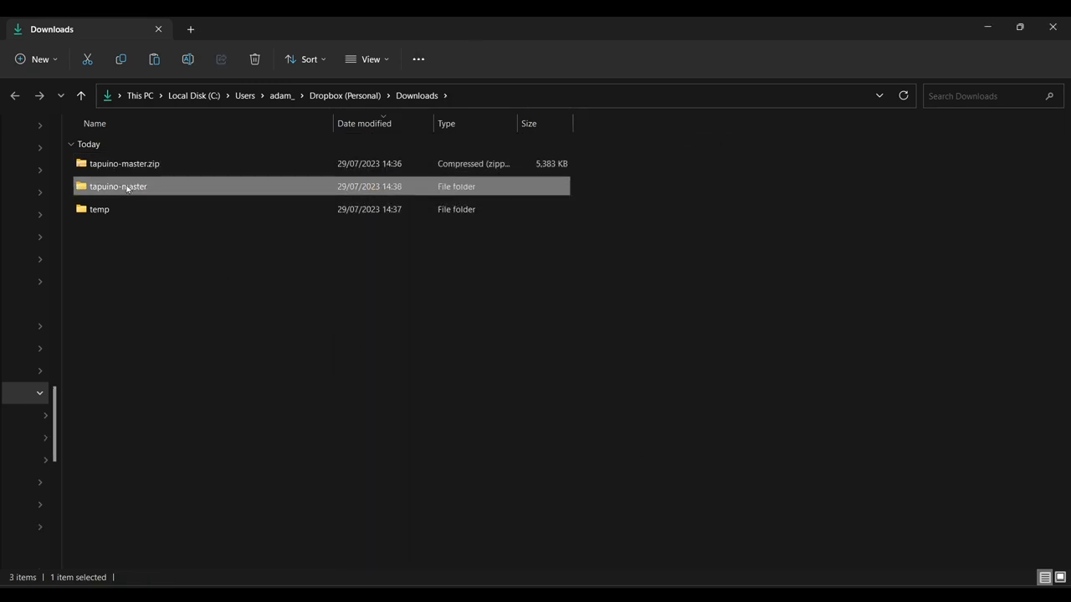
- Open the tapuino-master folder and select config-user.h.example for duplicating
double_click(118, 185)
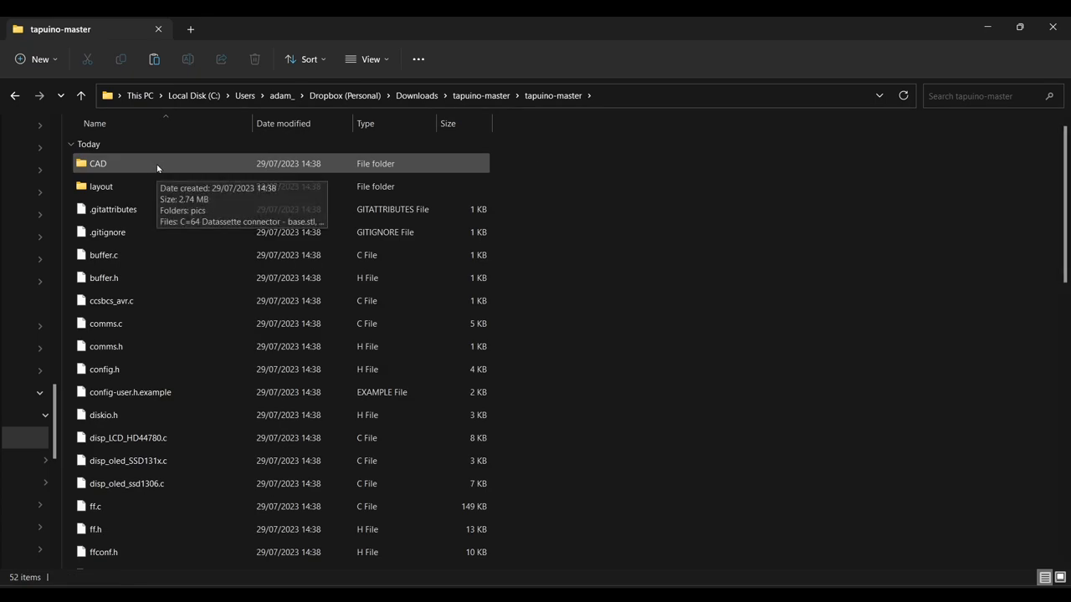
mouse_move(140, 167)
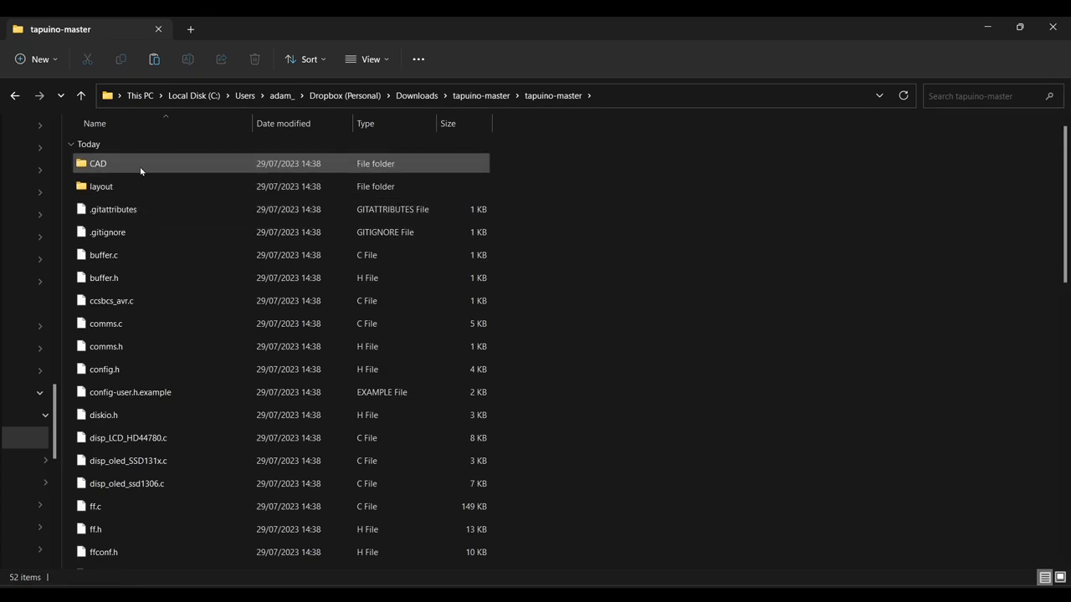
left_click(100, 186)
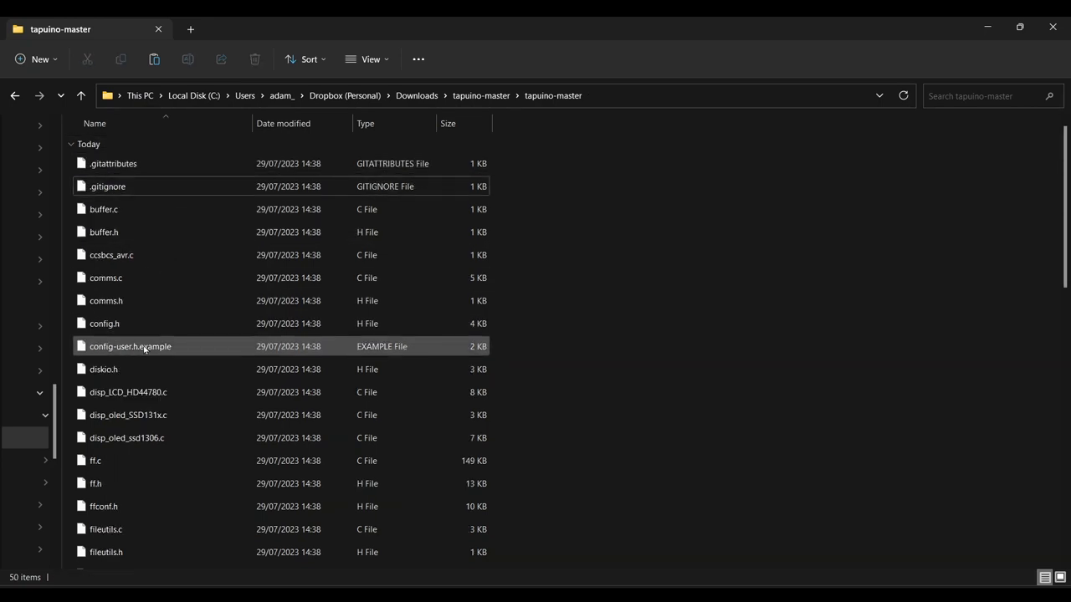
left_click(129, 345)
type("config-user.h")
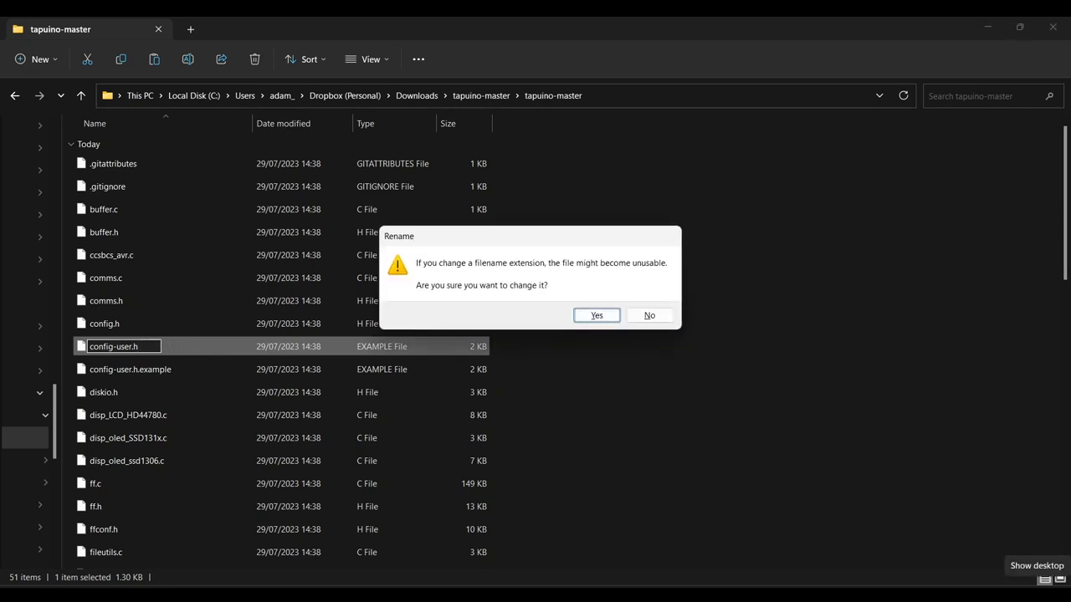
- Accept the extension change, then open config-user.h to edit and save its settings
left_click(595, 315)
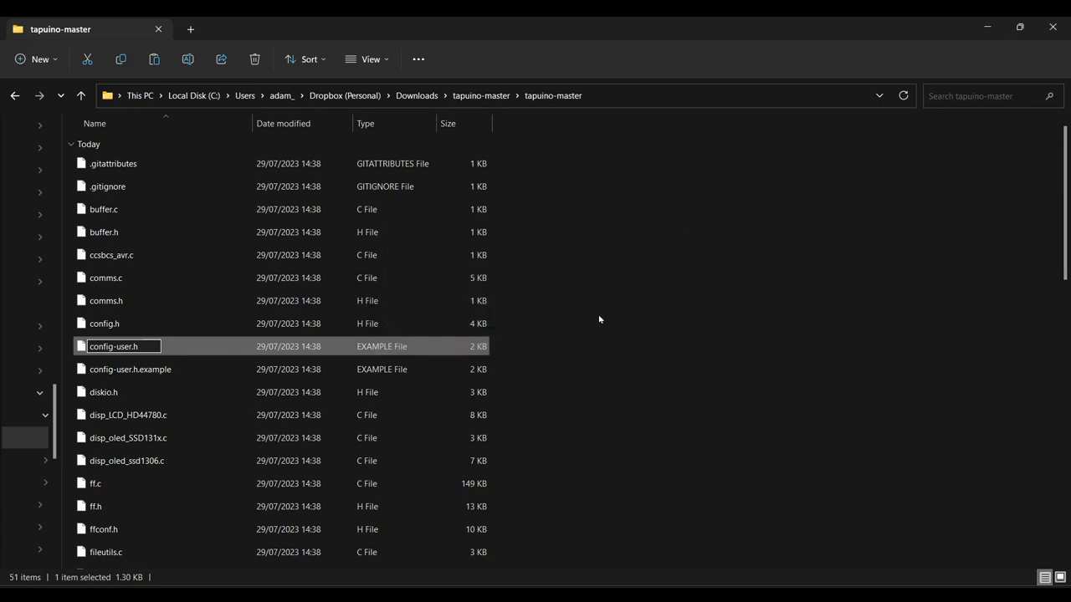
right_click(113, 347)
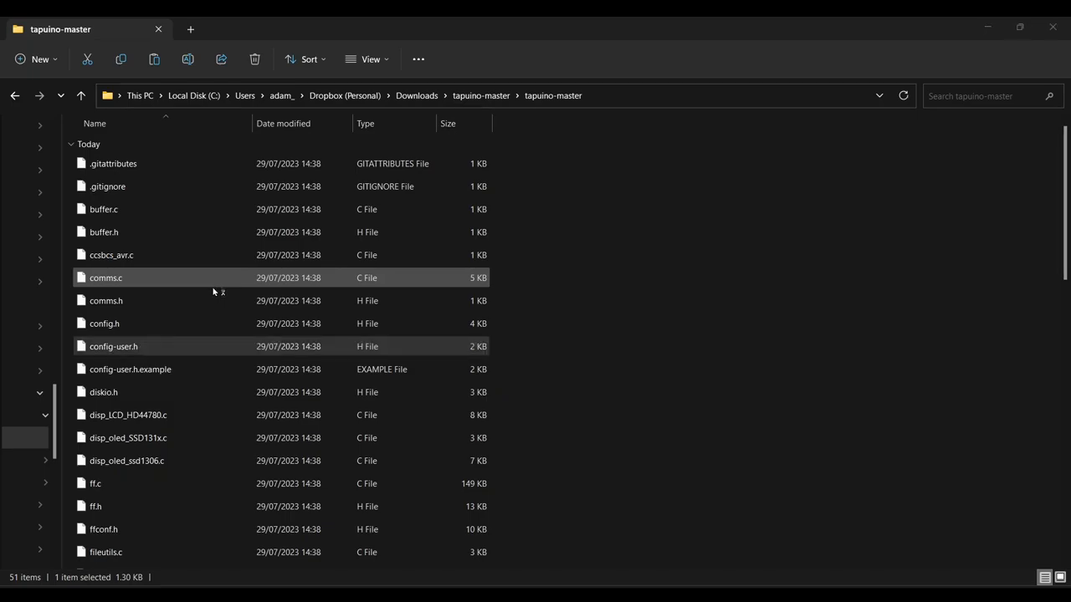
double_click(113, 346)
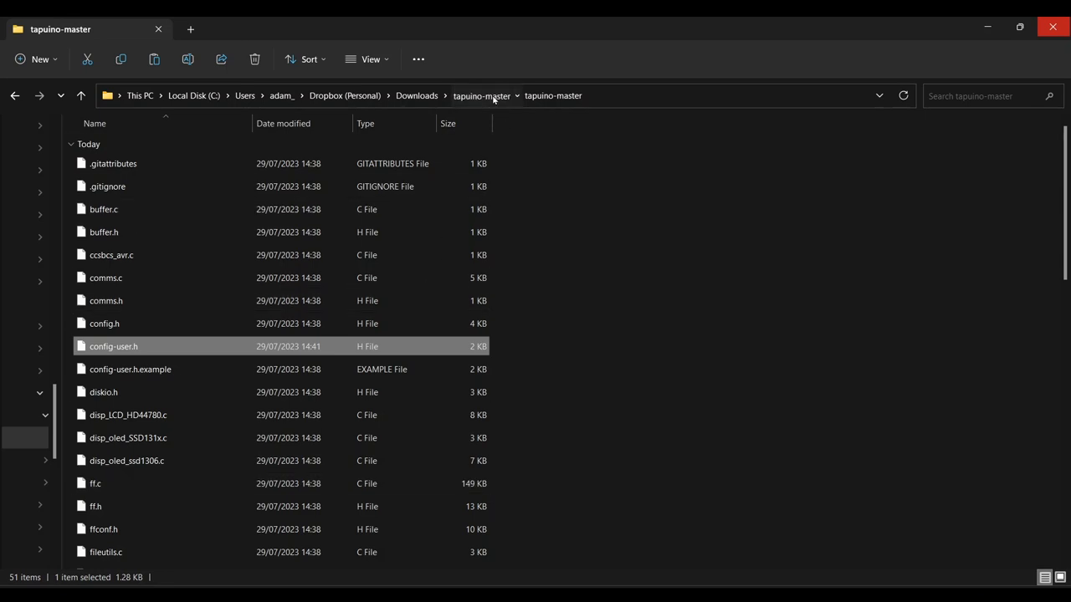
right_click(112, 163)
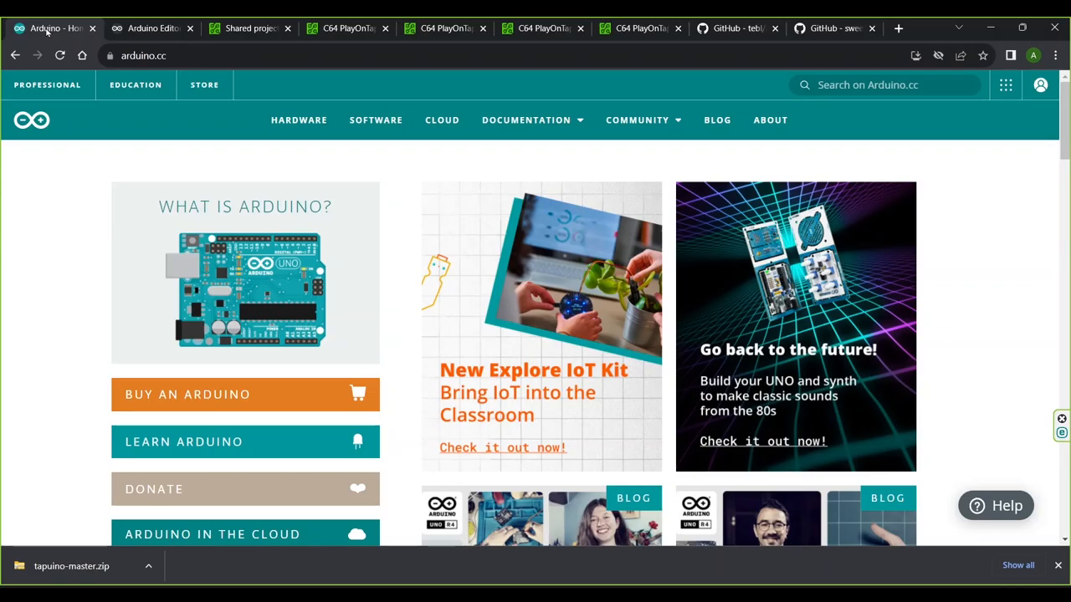
- Switch to the arduino.cc tab and launch the Web Editor from the apps menu
left_click(142, 55)
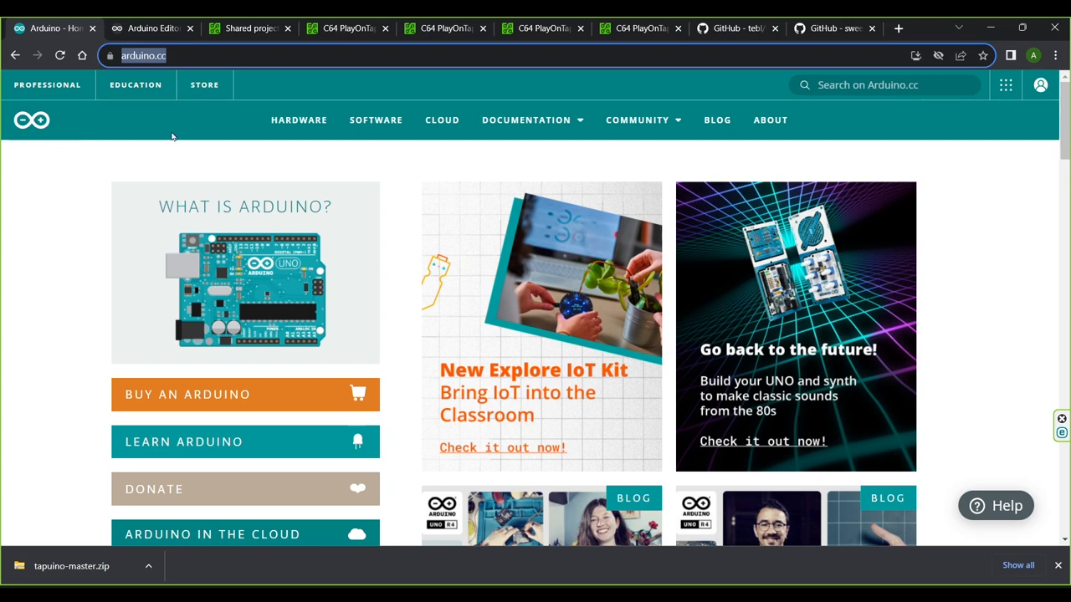
left_click(1041, 84)
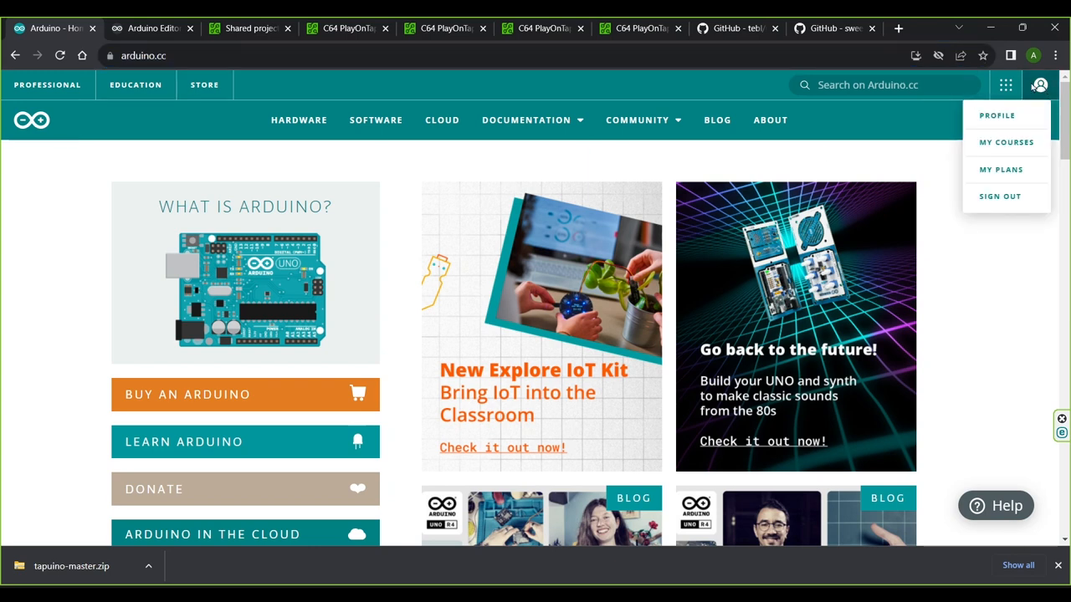
left_click(1040, 84)
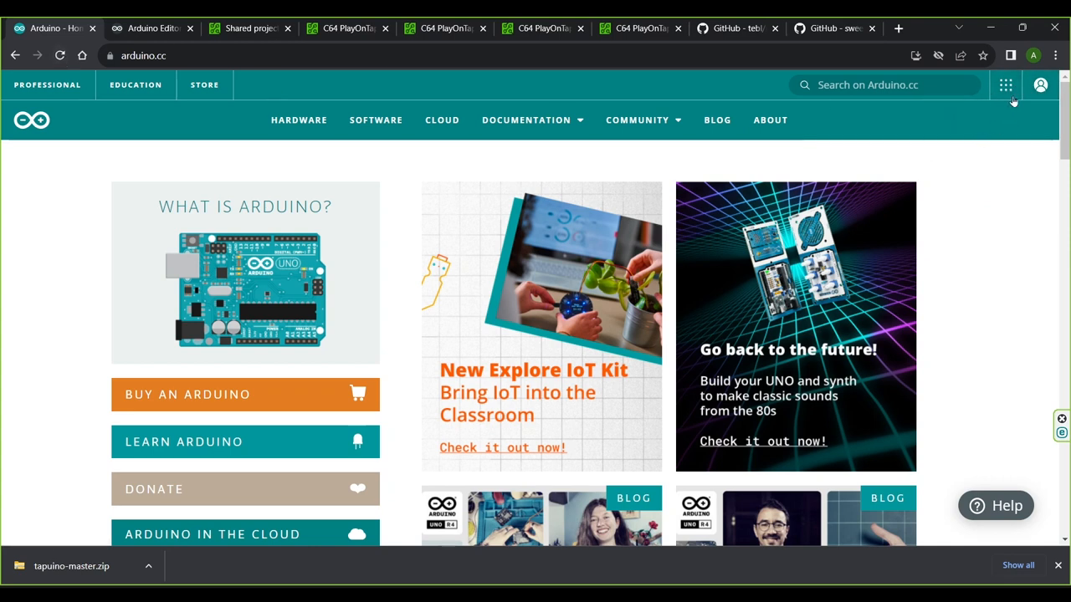
left_click(1006, 84)
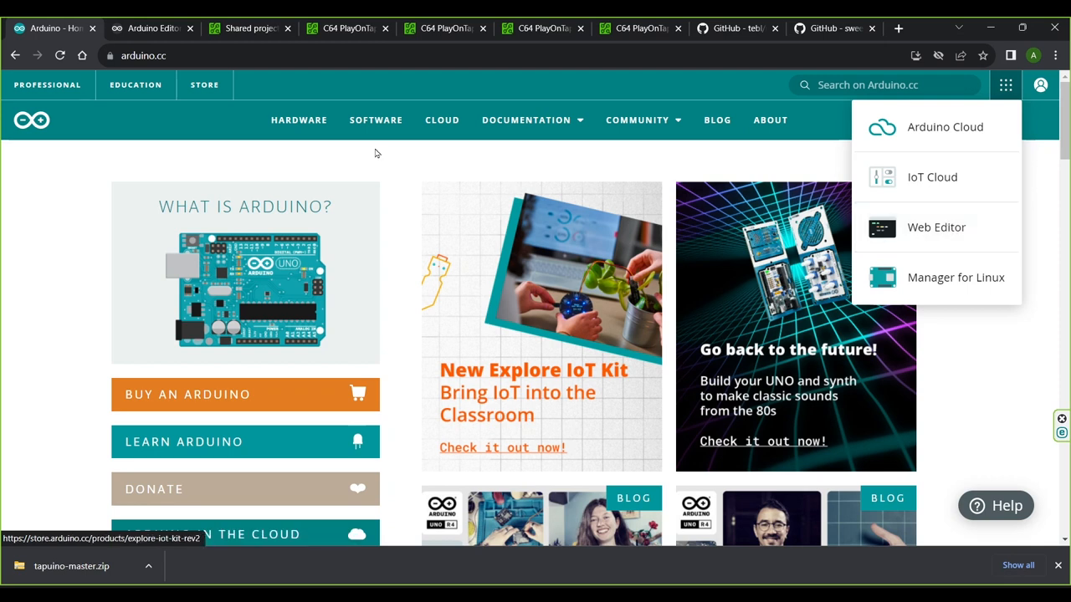
left_click(151, 28)
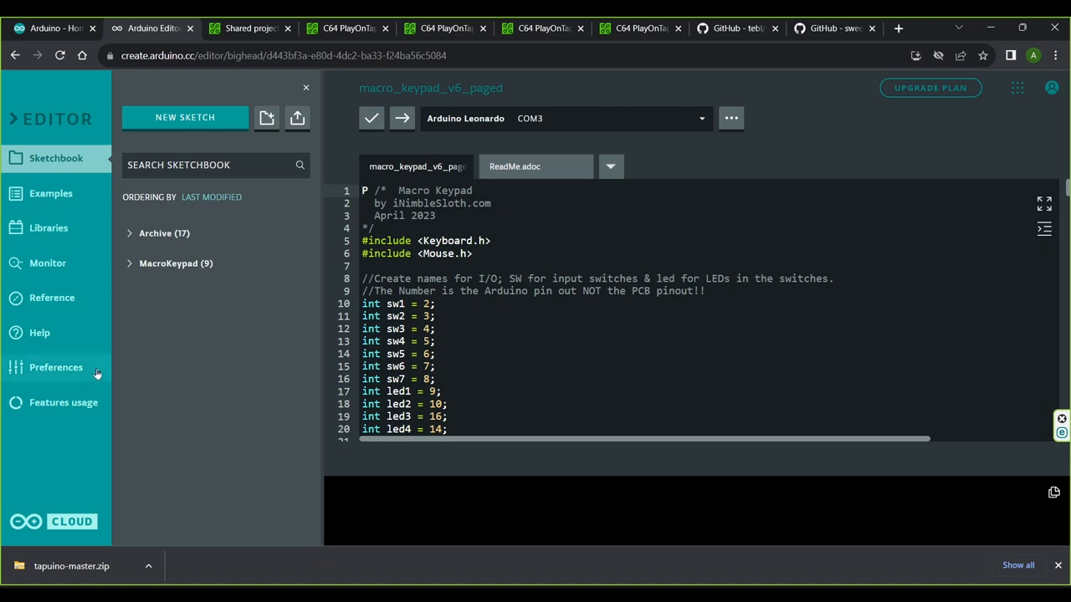
mouse_move(333, 307)
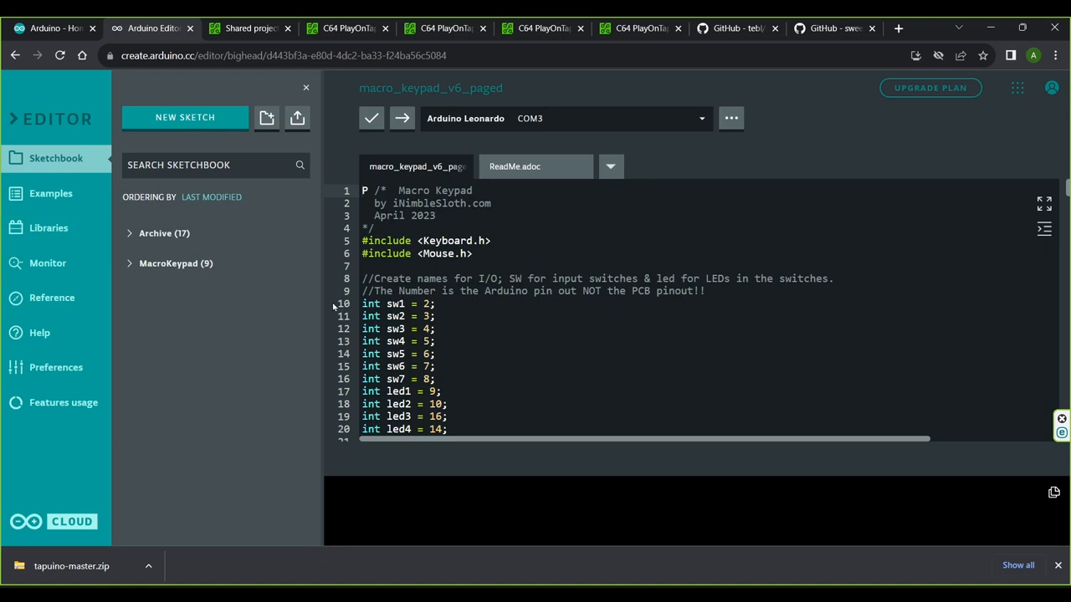
mouse_move(267, 118)
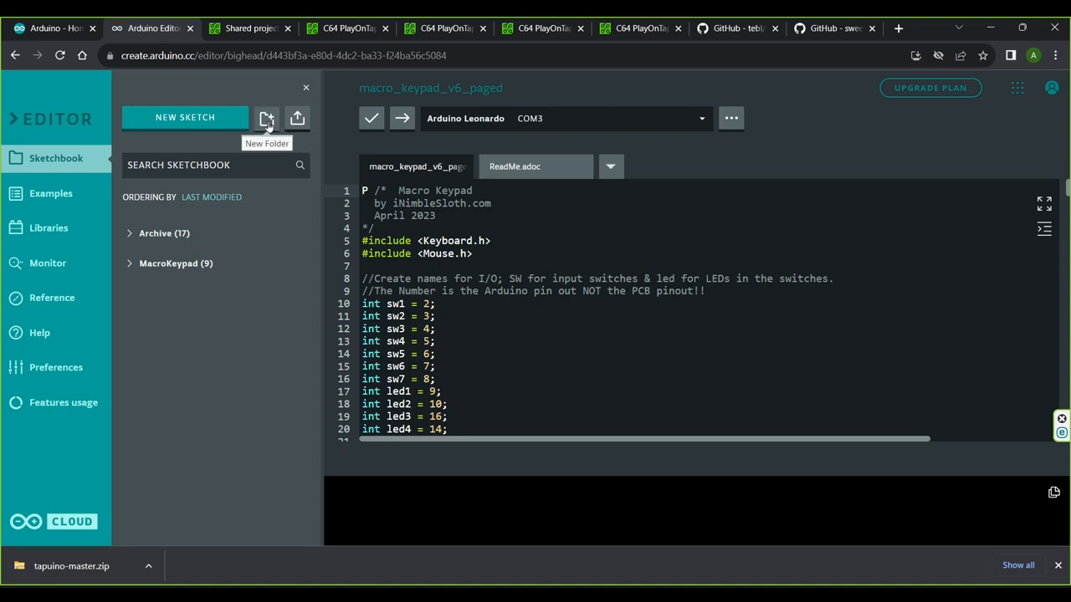
- Create a new sketchbook folder named C64_play_on_tape
left_click(266, 118)
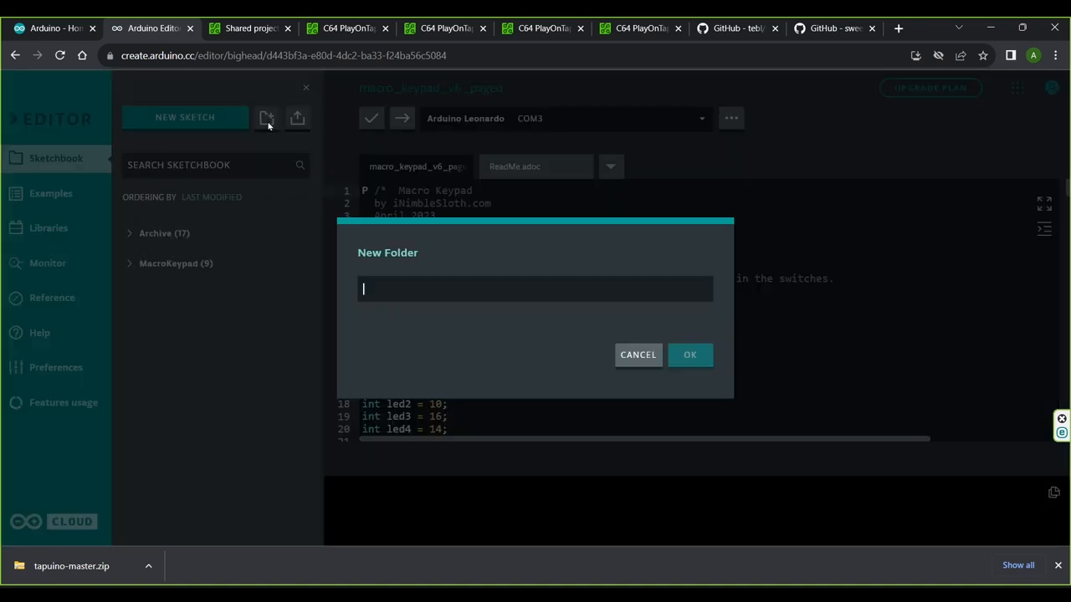
type("C64_play_")
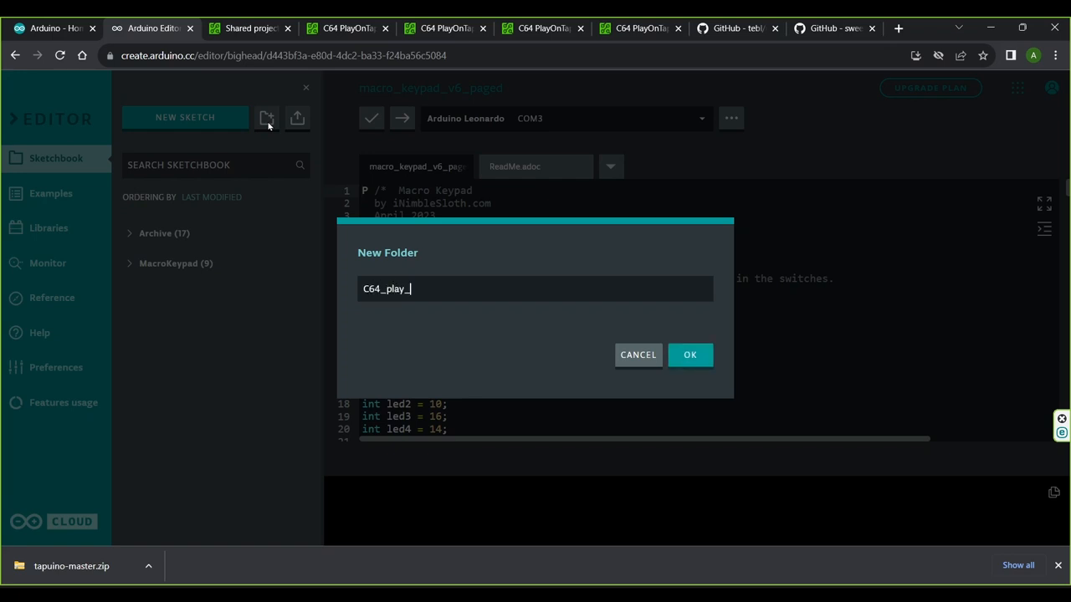
type("on_tape")
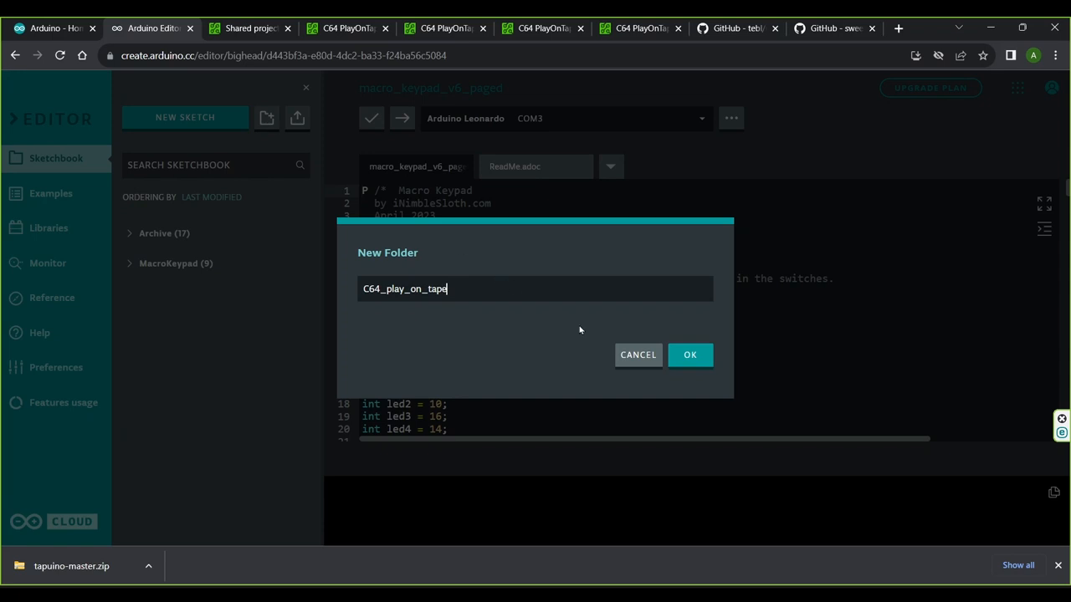
left_click(689, 355)
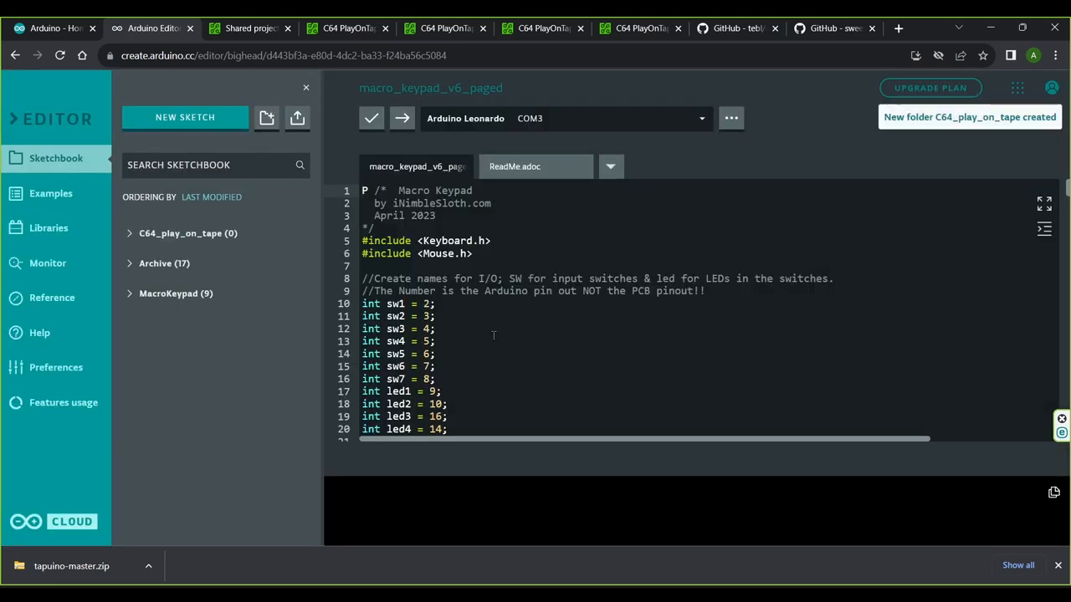
left_click(297, 117)
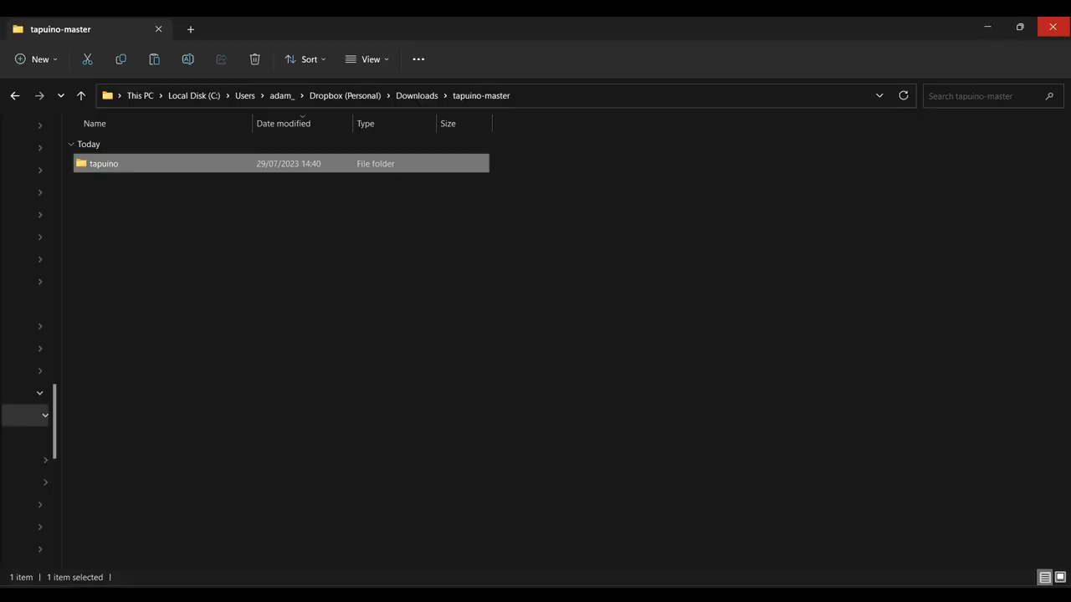
mouse_move(144, 170)
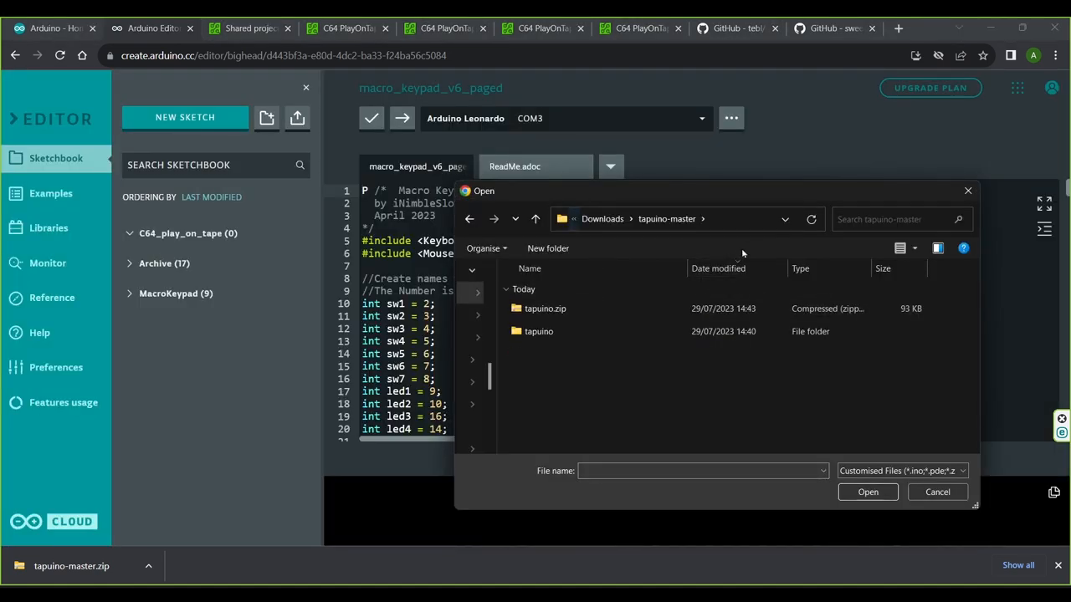
- Import tapuino.zip as a sketch and dismiss the import confirmation
left_click(544, 309)
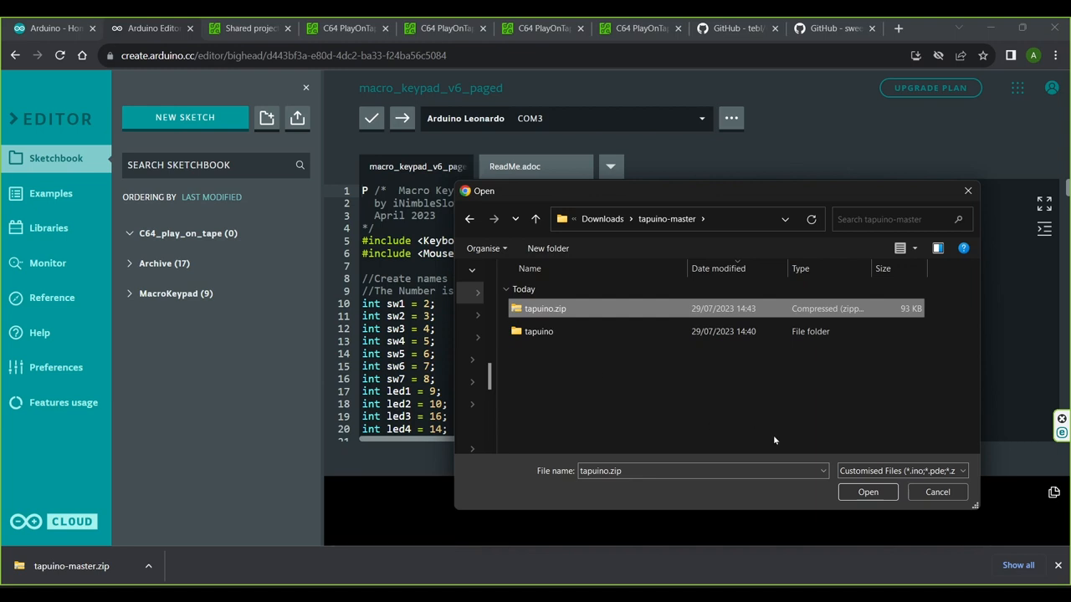
left_click(867, 492)
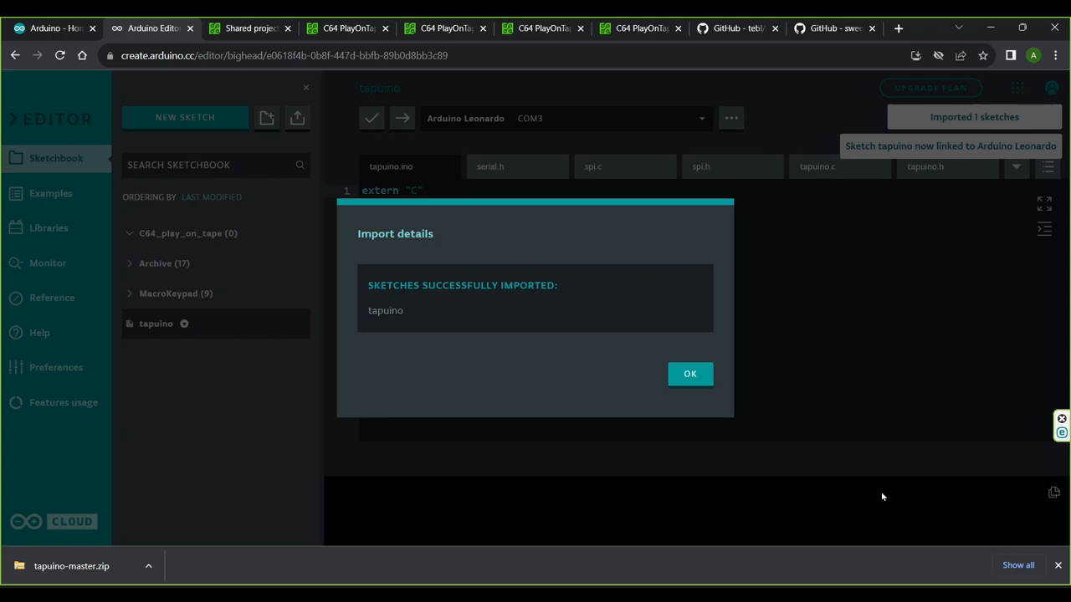
left_click(689, 373)
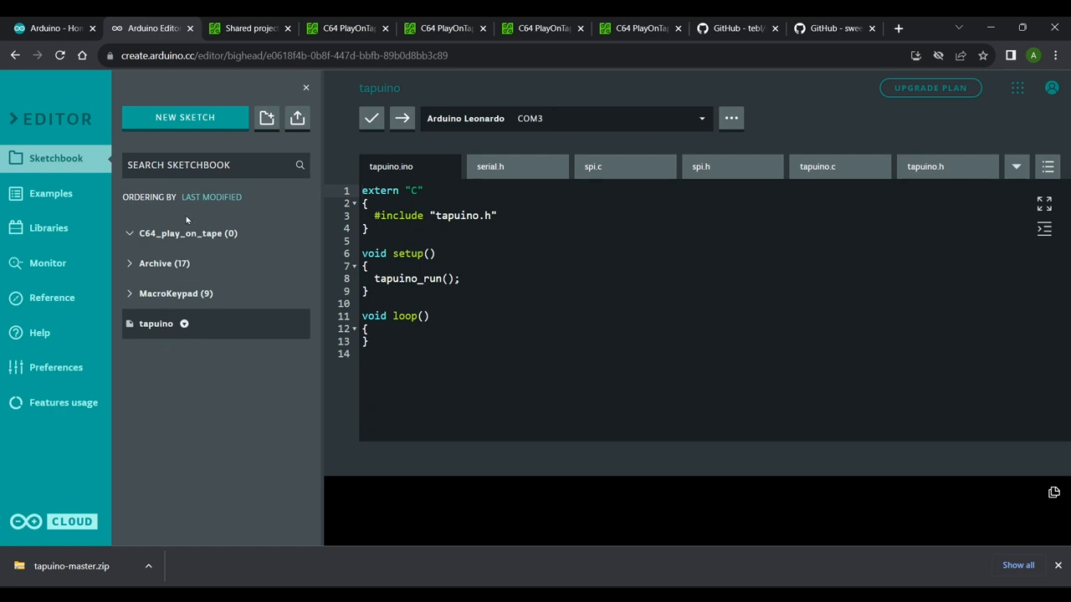
mouse_move(156, 323)
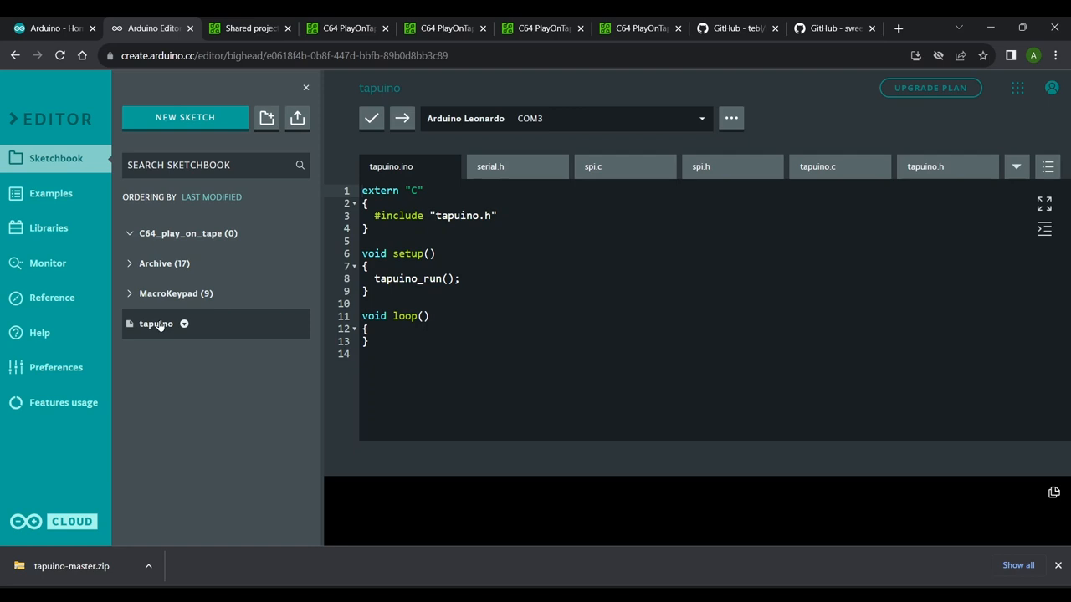
- Move the tapuino sketch into the C64_play_on_tape folder via Move Sketch to
left_click(183, 324)
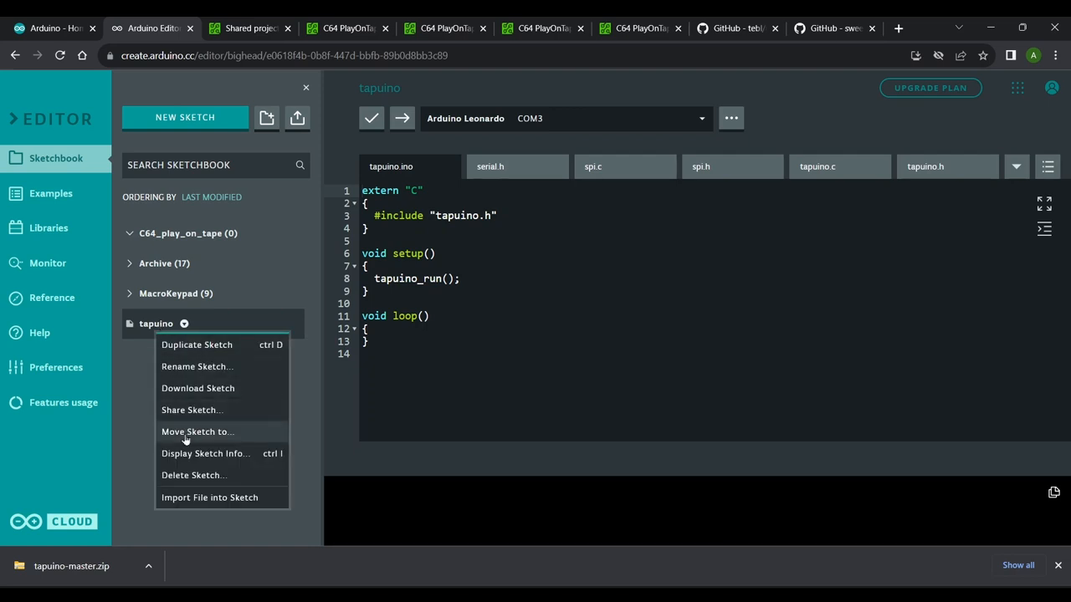
left_click(196, 431)
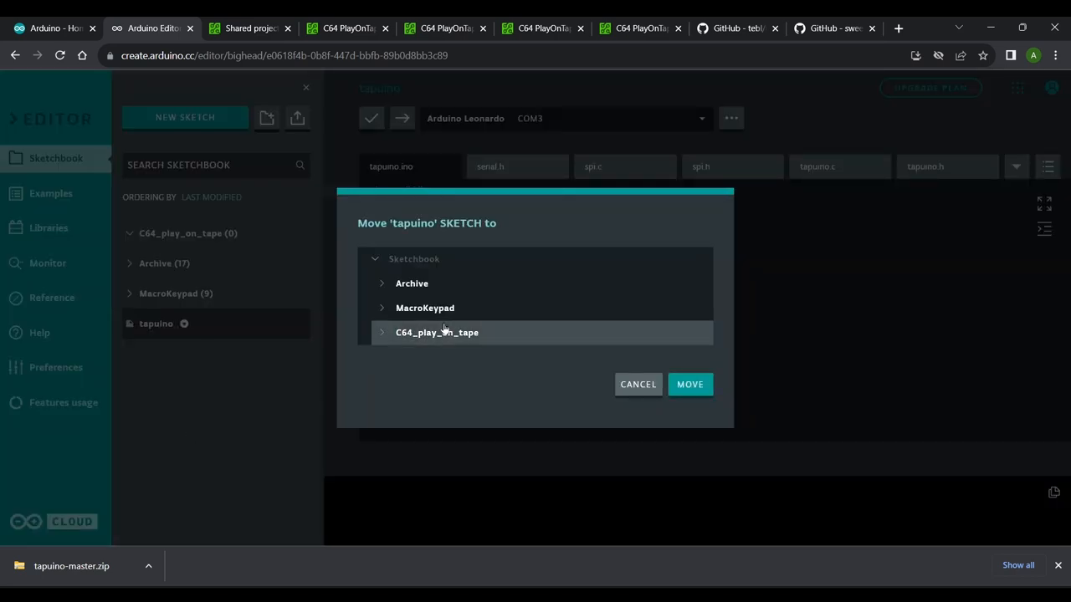
left_click(689, 384)
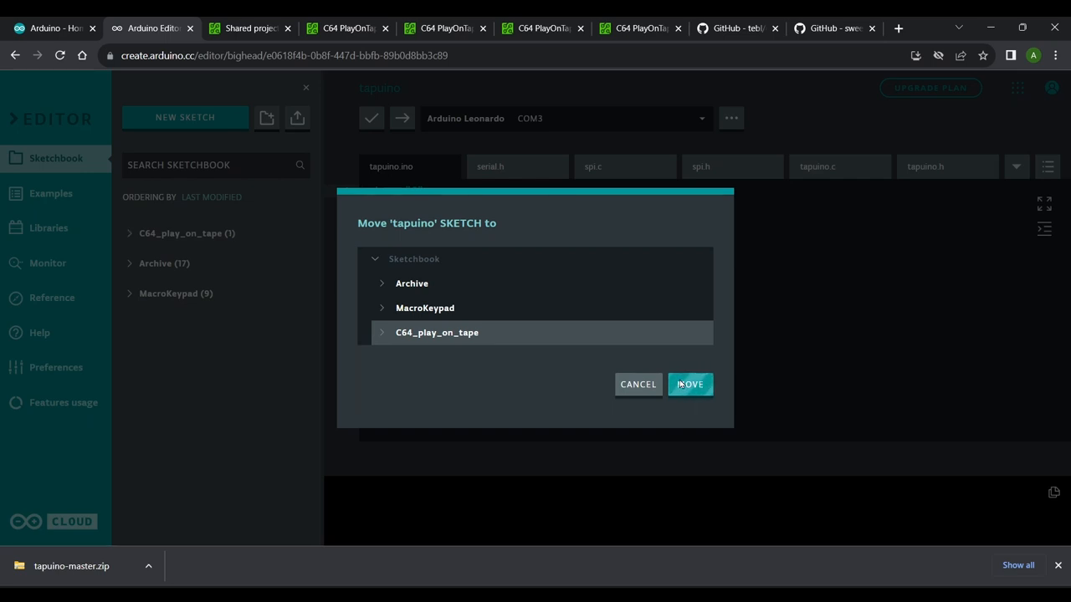
left_click(689, 384)
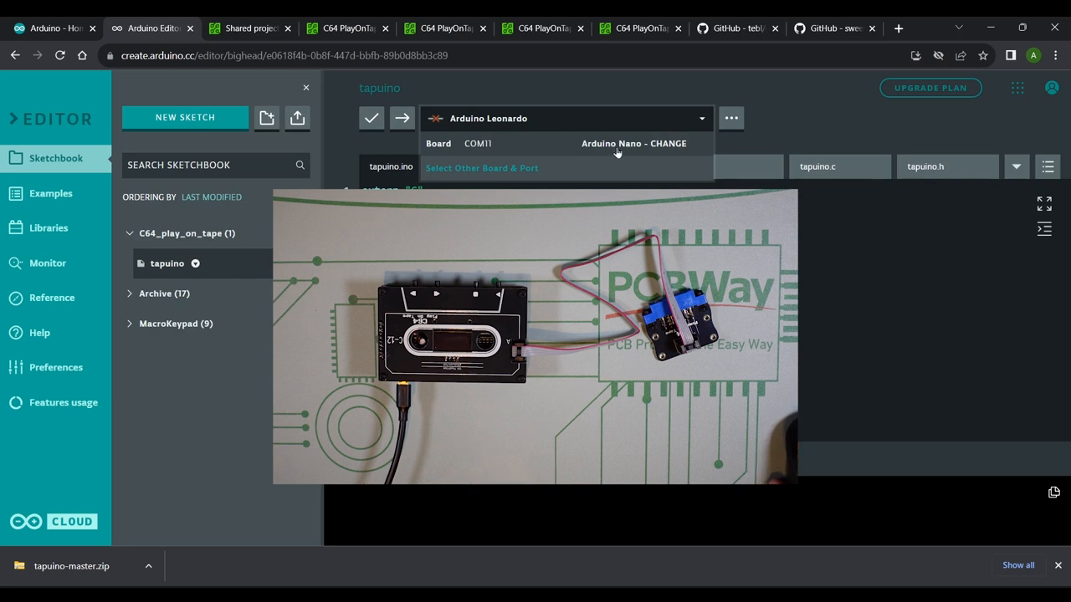
- Select Arduino Nano on COM11 as the board and check the Create Agent options
left_click(634, 143)
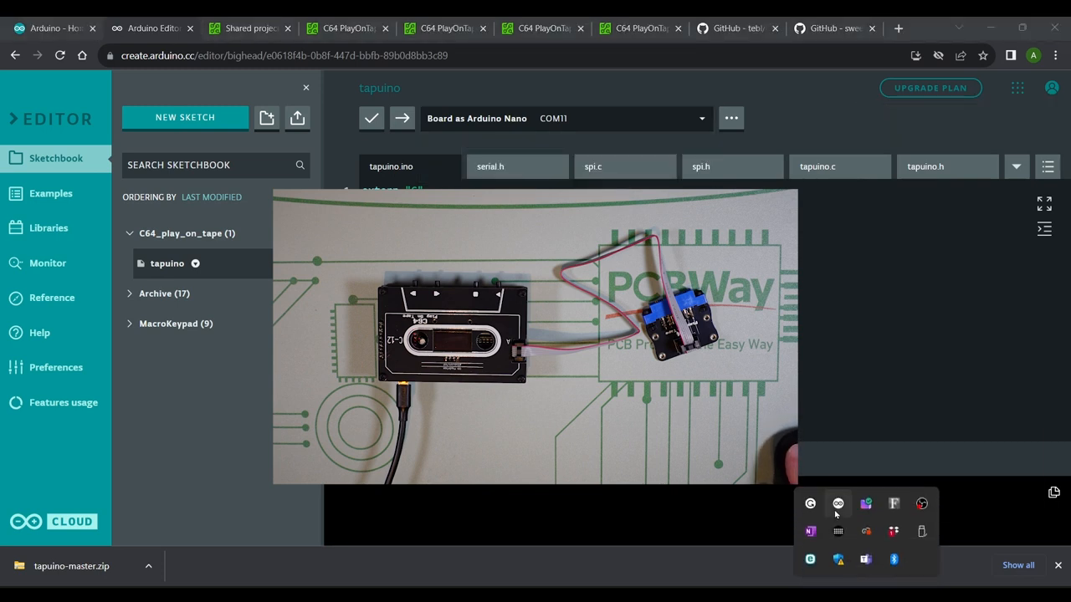
left_click(837, 503)
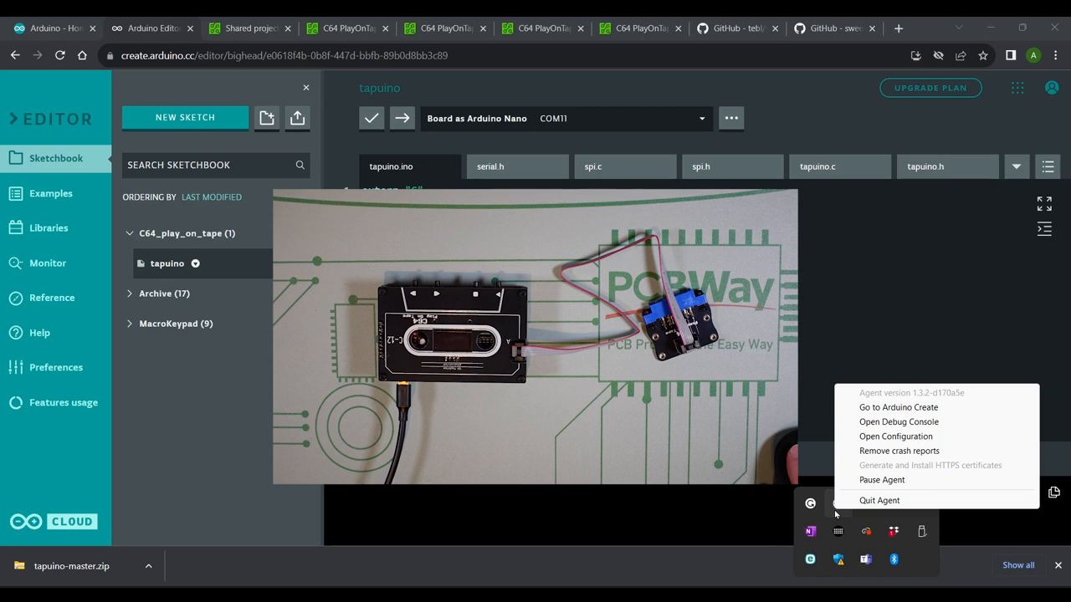
mouse_move(771, 500)
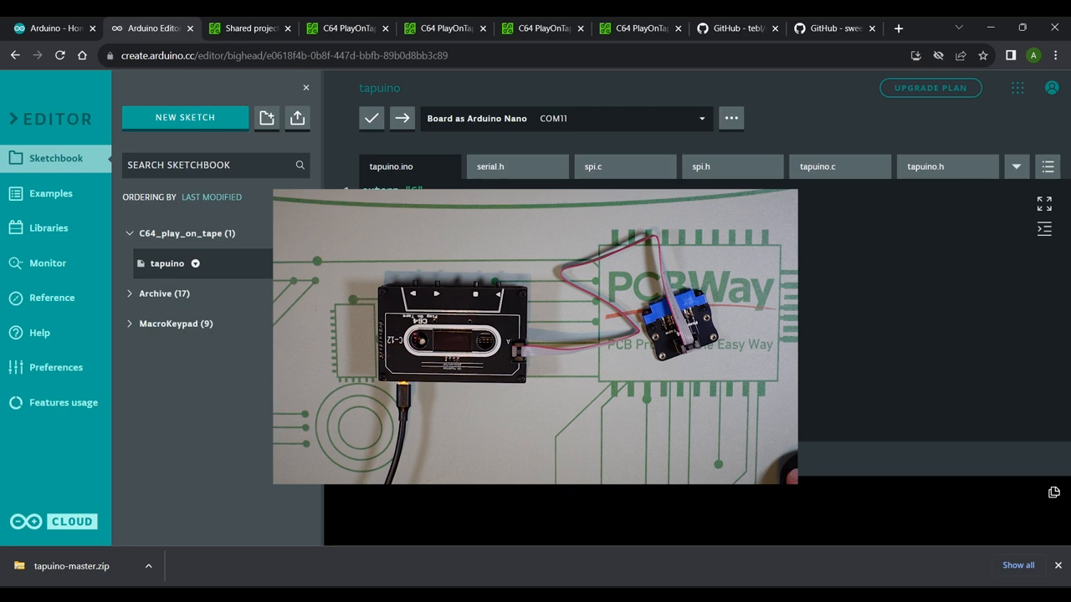
mouse_move(402, 118)
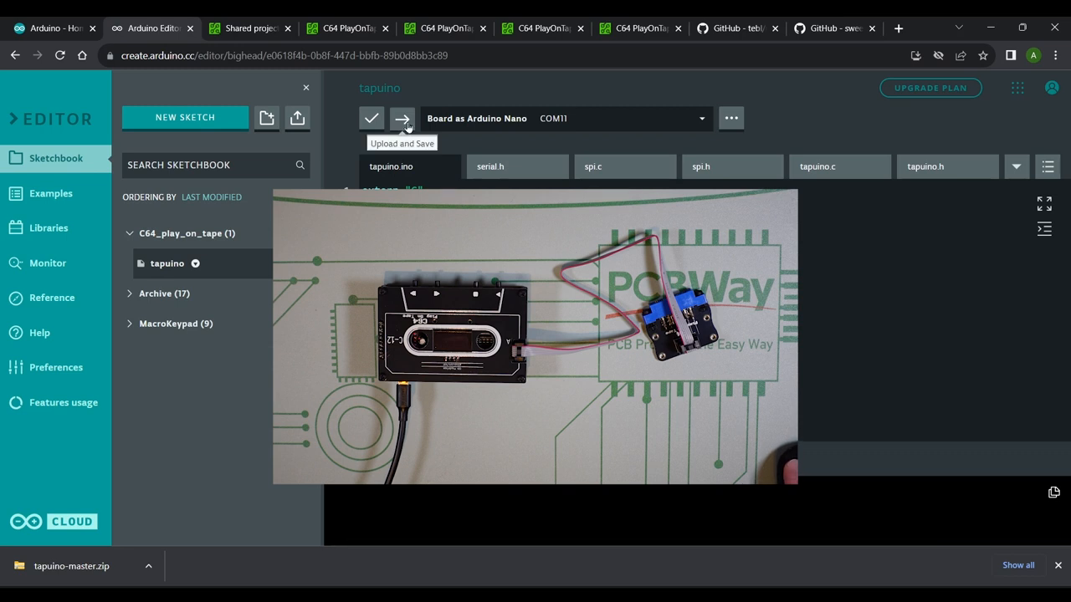
- Compile and upload the tapuino sketch to the Arduino Nano
left_click(402, 118)
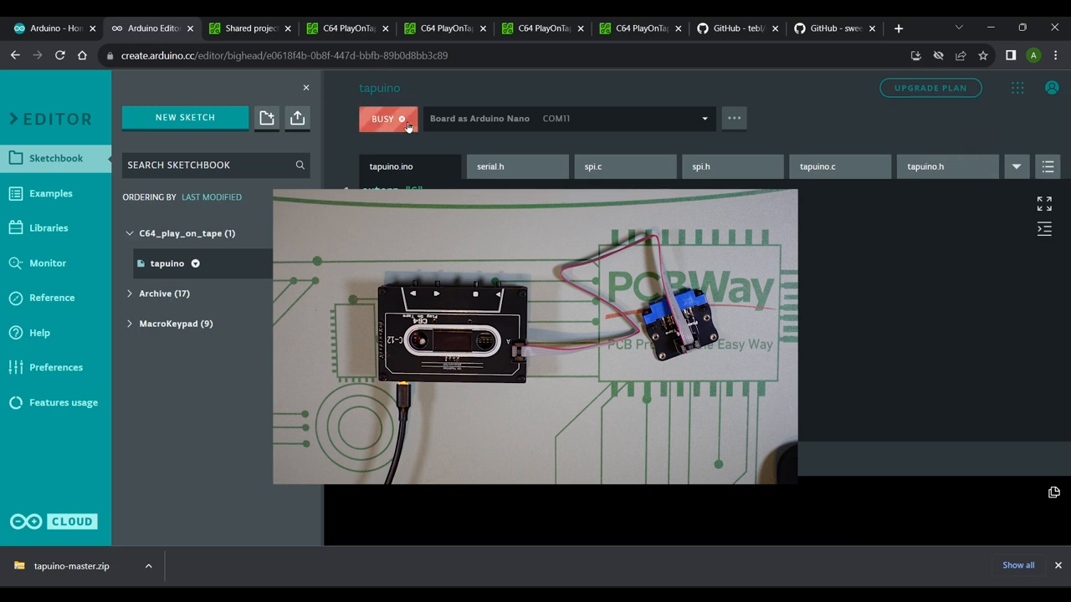
left_click(382, 118)
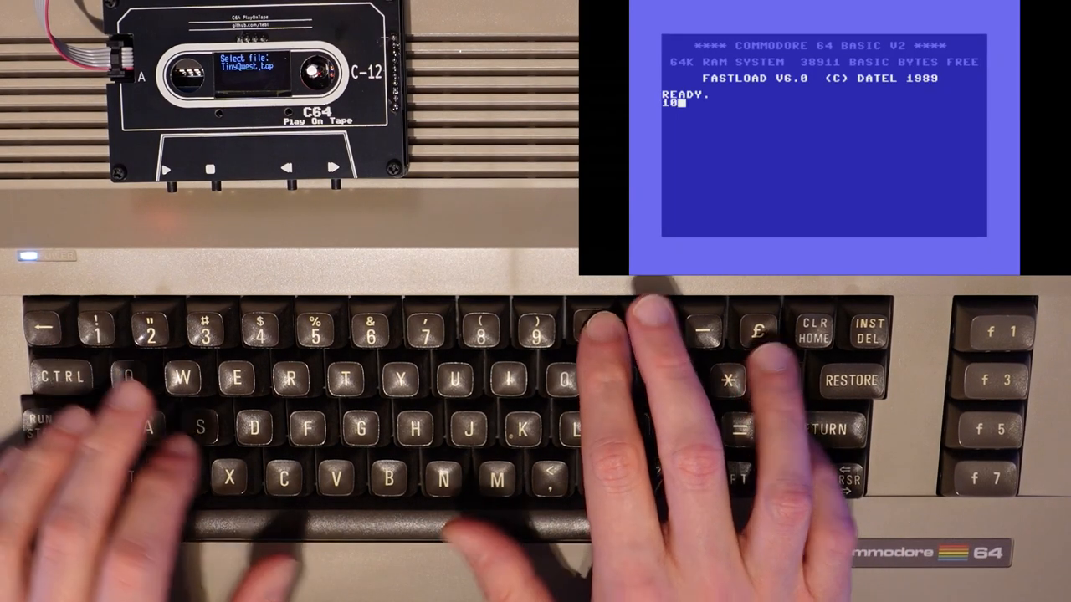
- Enter 10 PRINT "ADAM" and 20 GOTO 10, run it, then break the loop
type("PRINT")
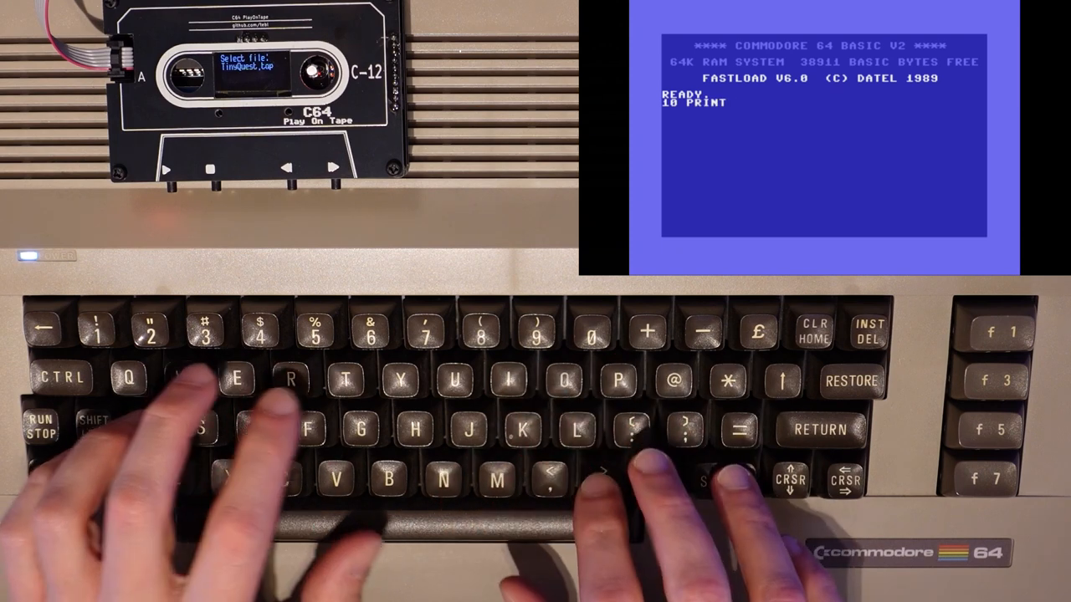
type("A")
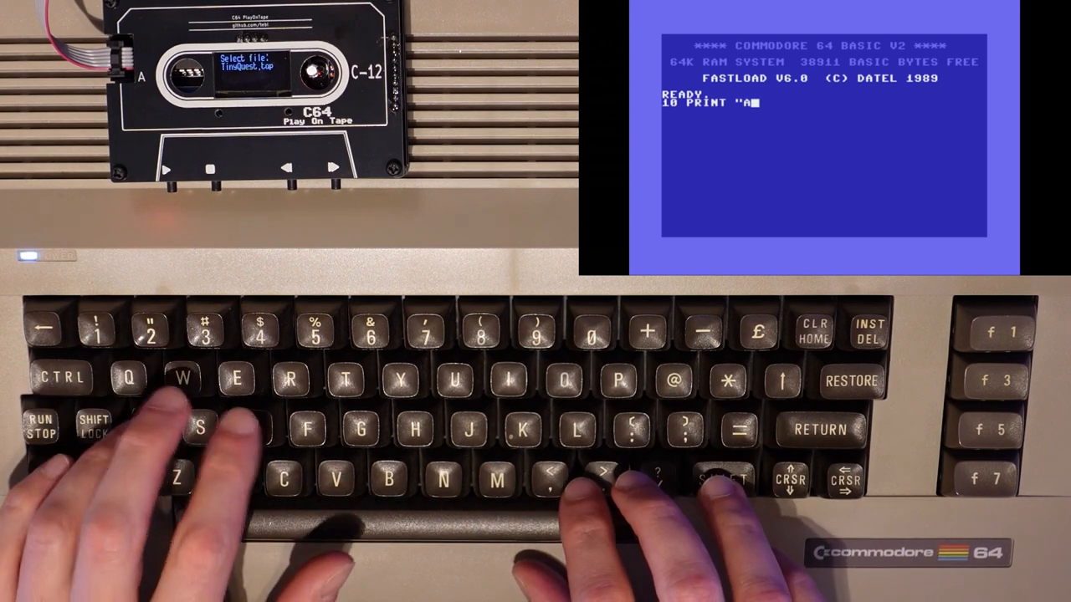
type("DAM\"")
type("2")
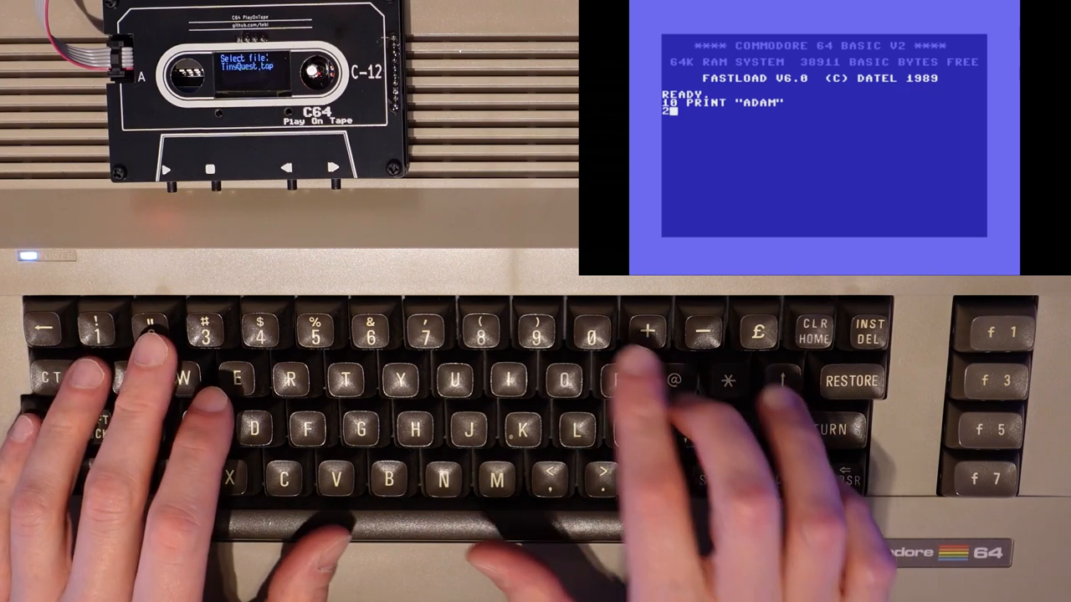
type("O")
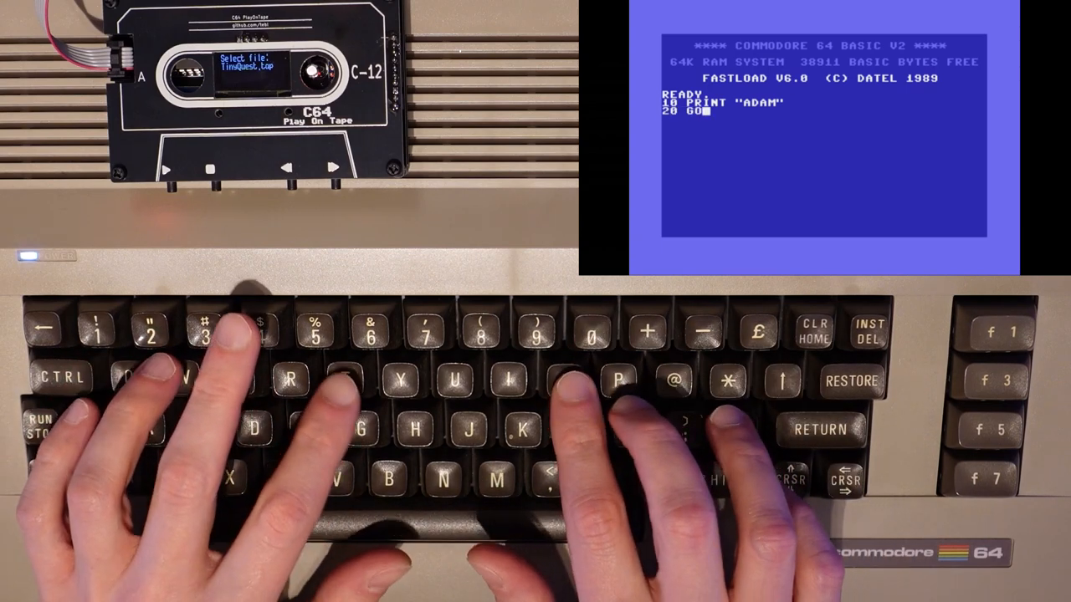
type("TO 10")
left_click(824, 119)
type("RUN")
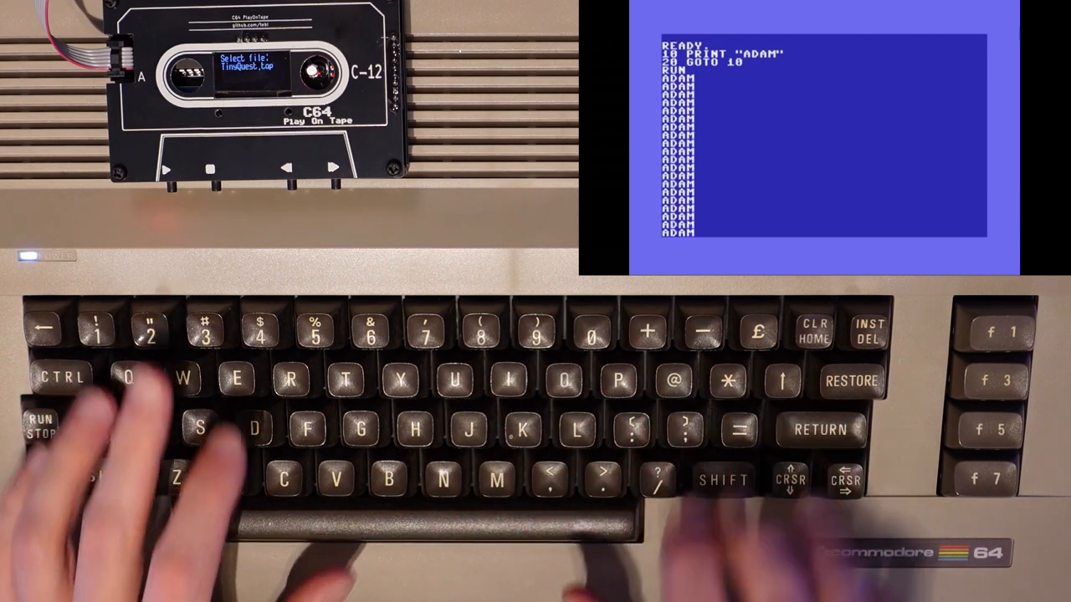
left_click(38, 428)
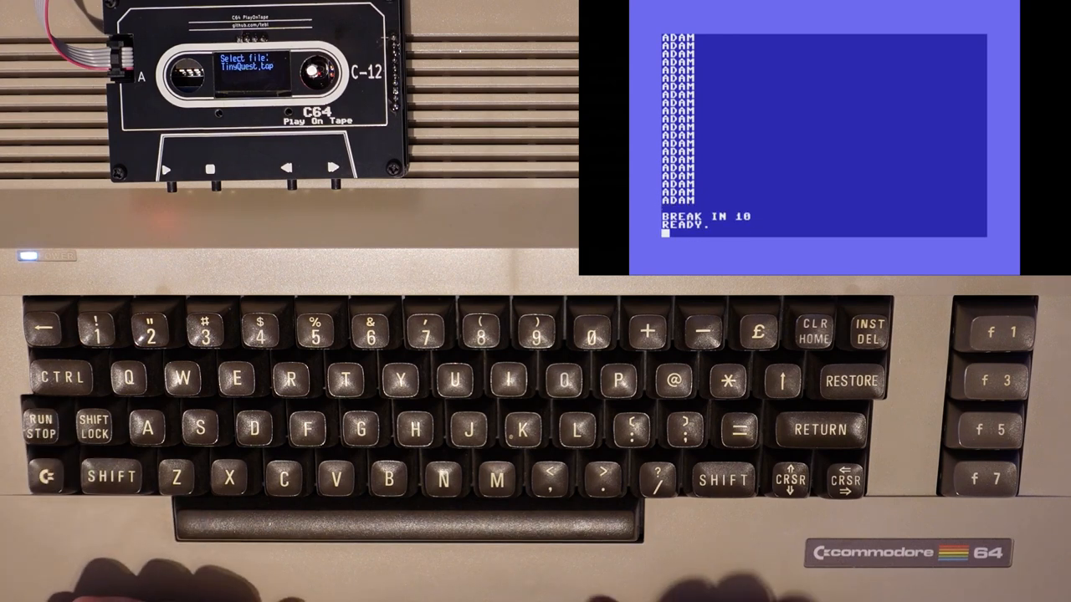